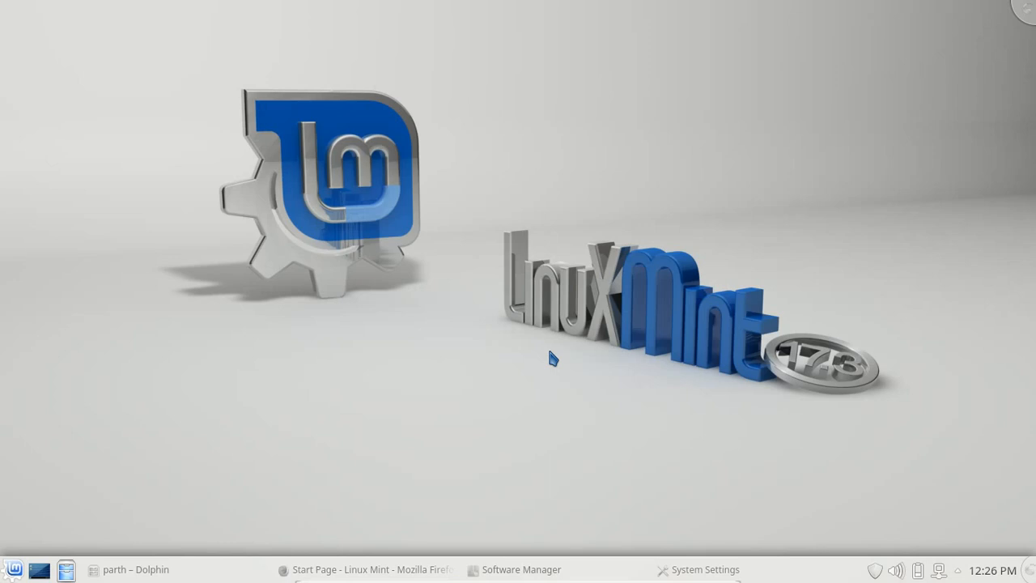
mouse_move(510, 437)
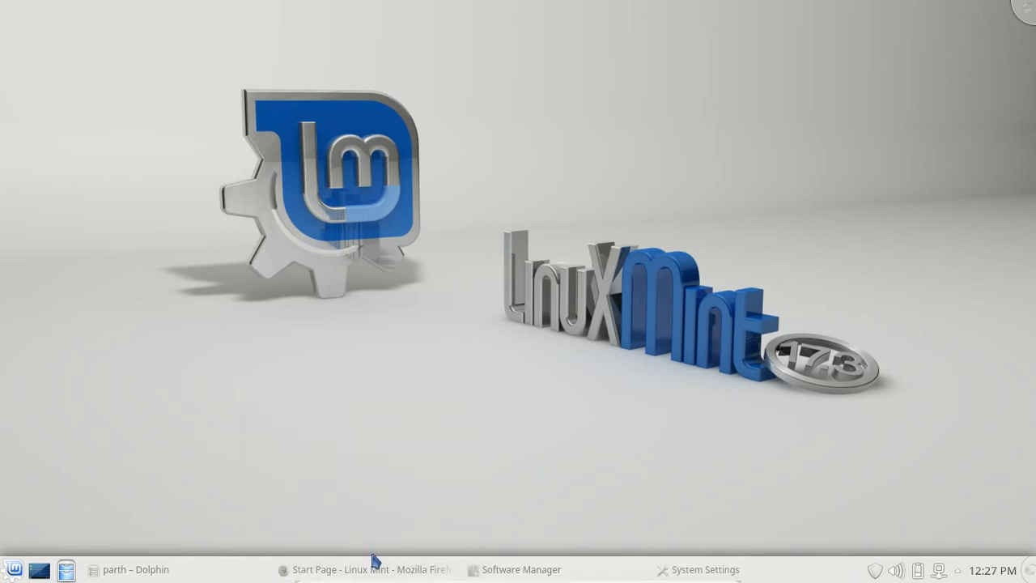
- Look over Firefox's Linux Mint download links, then return to the Start Page tab
left_click(373, 570)
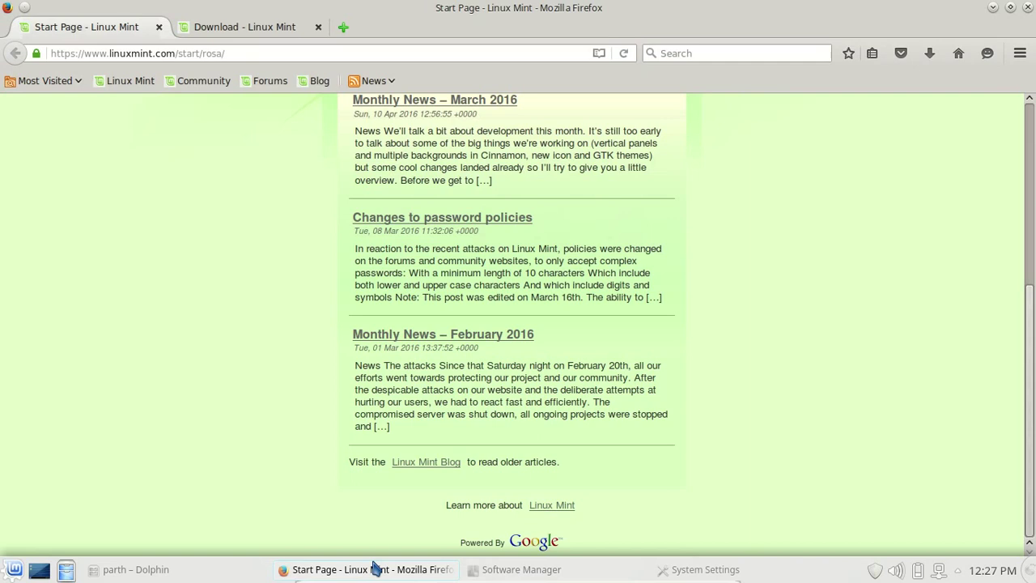
mouse_move(259, 35)
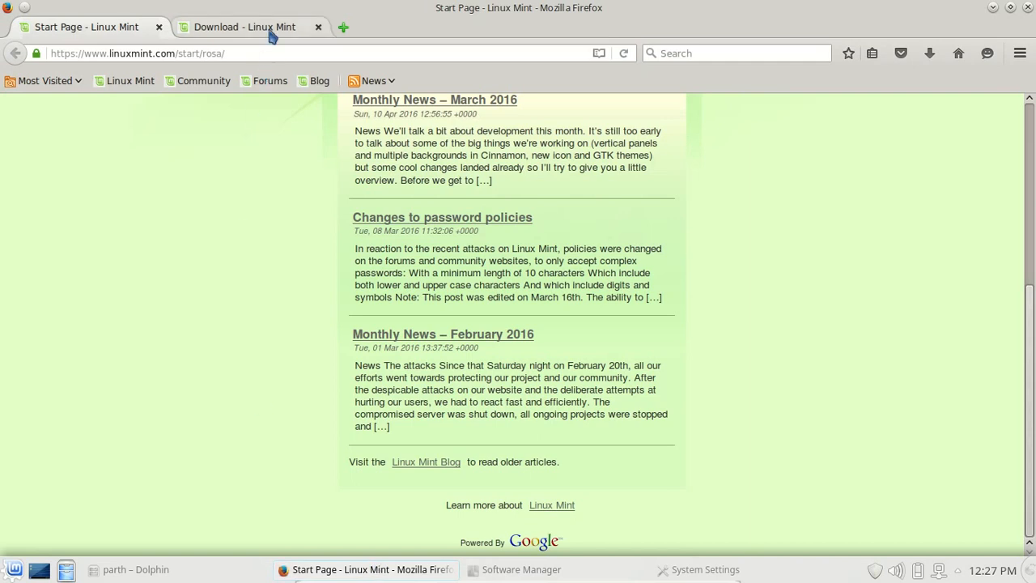
left_click(243, 27)
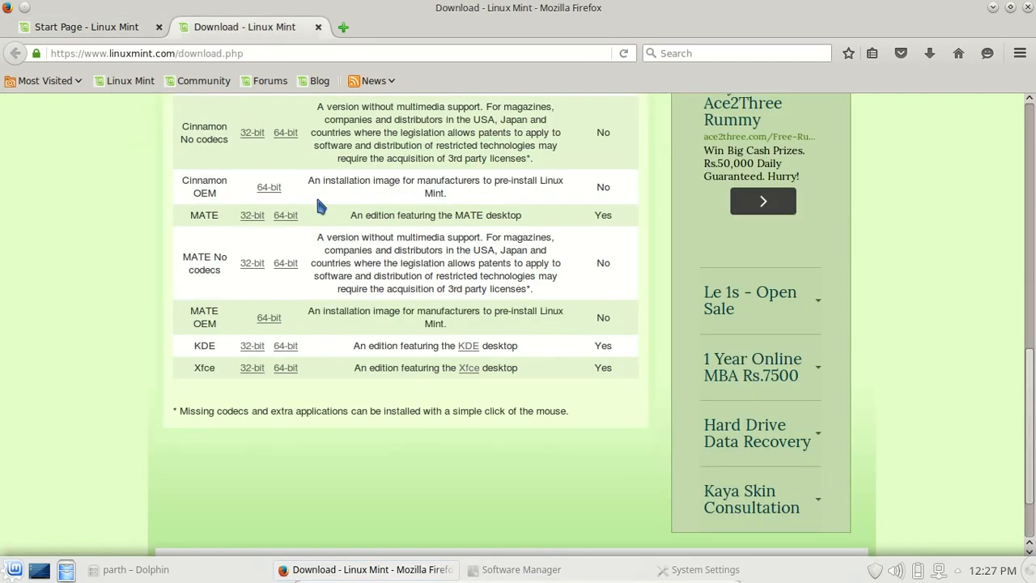
scroll("up", 3)
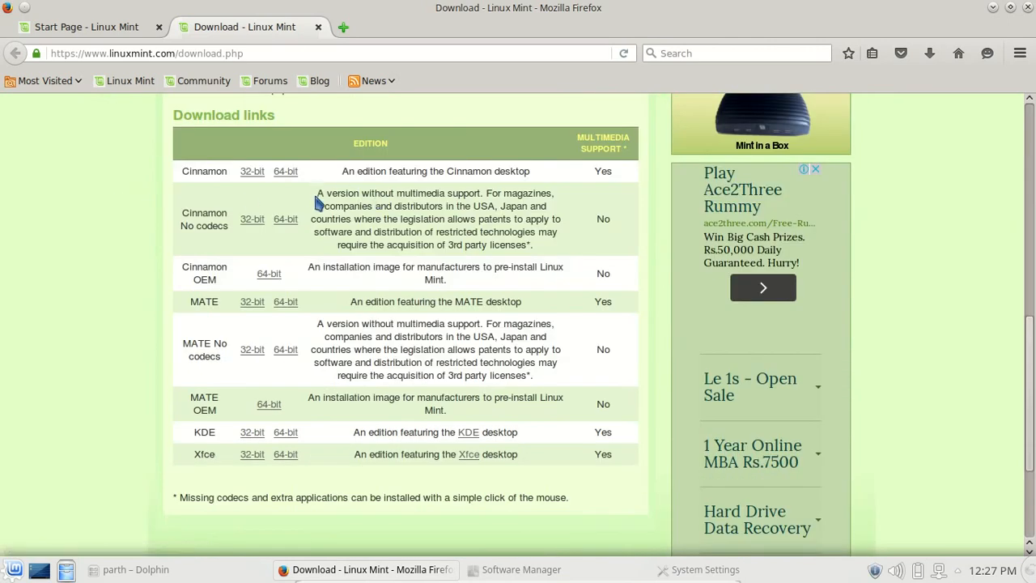
mouse_move(211, 474)
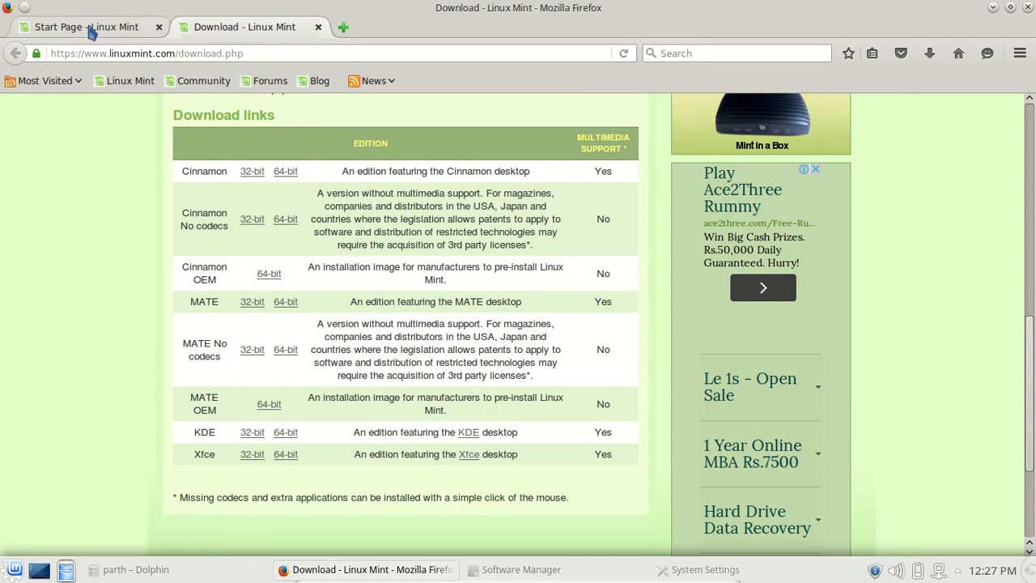
left_click(89, 27)
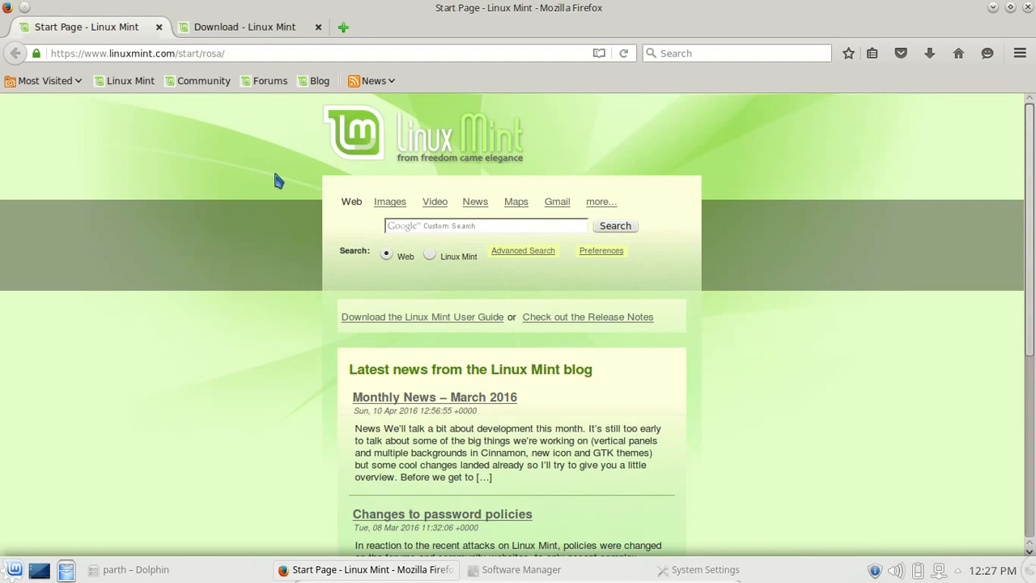
mouse_move(293, 357)
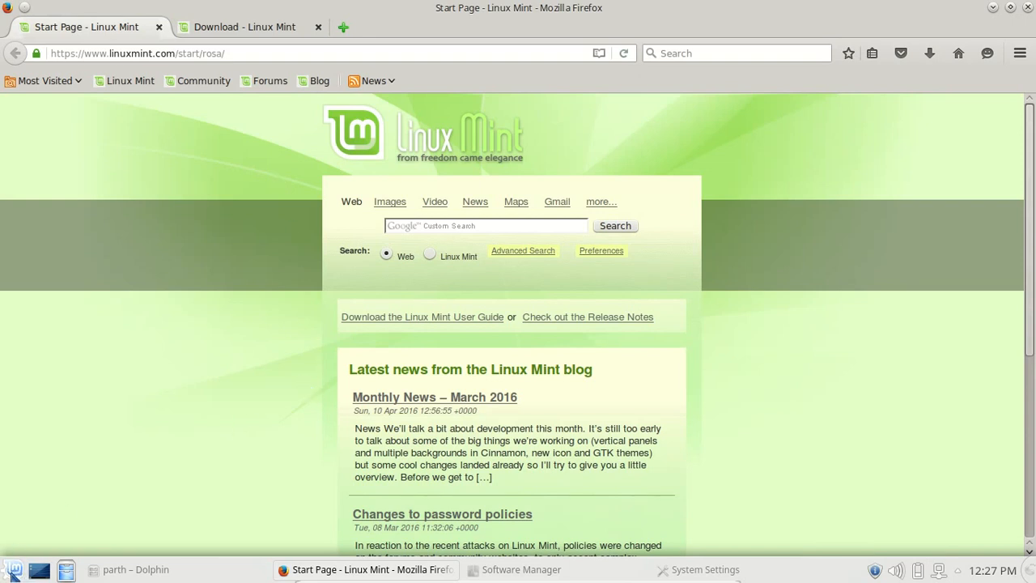
left_click(14, 566)
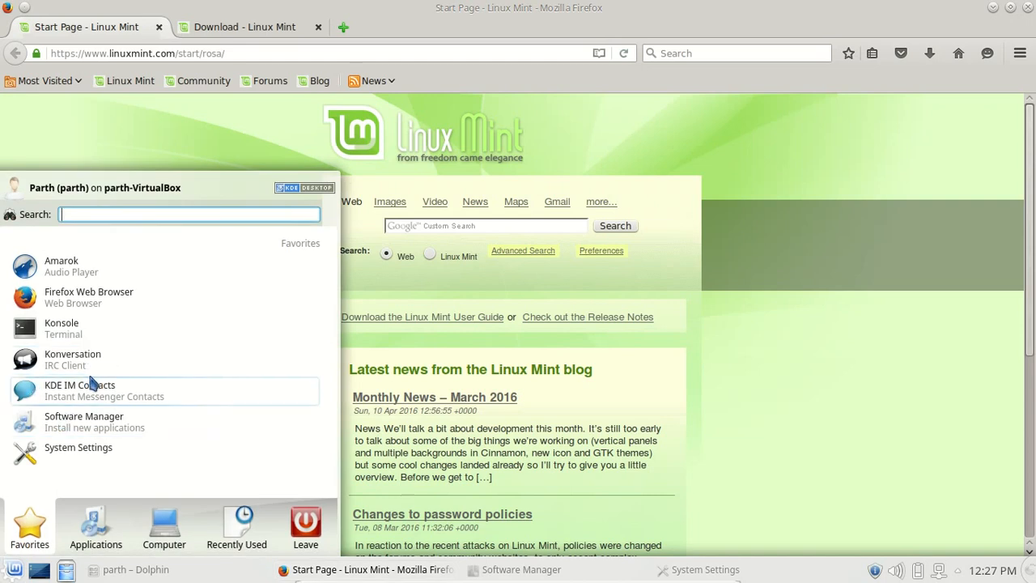
mouse_move(672, 226)
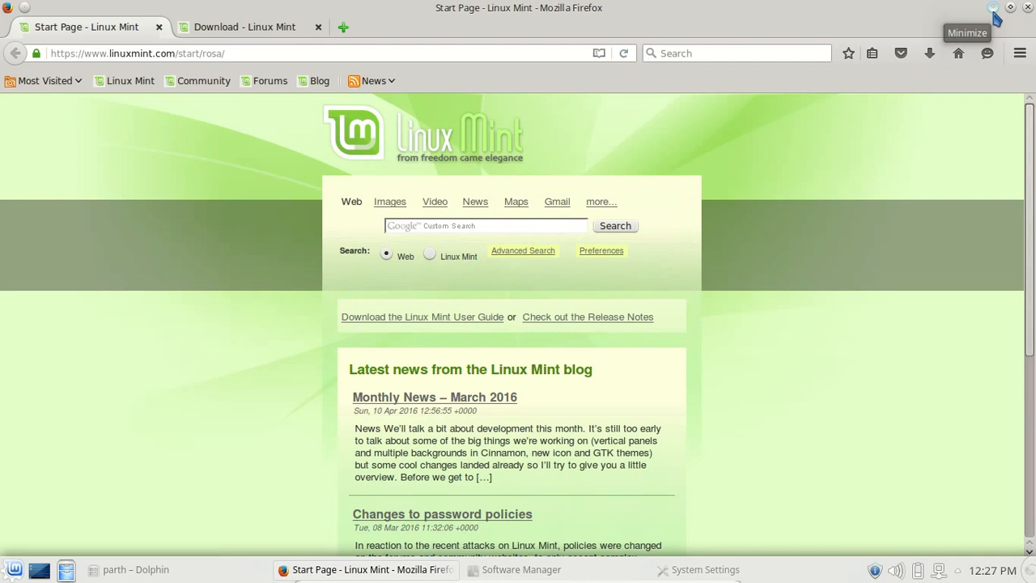
- Minimize Firefox and browse the launcher's Multimedia applications category
left_click(995, 9)
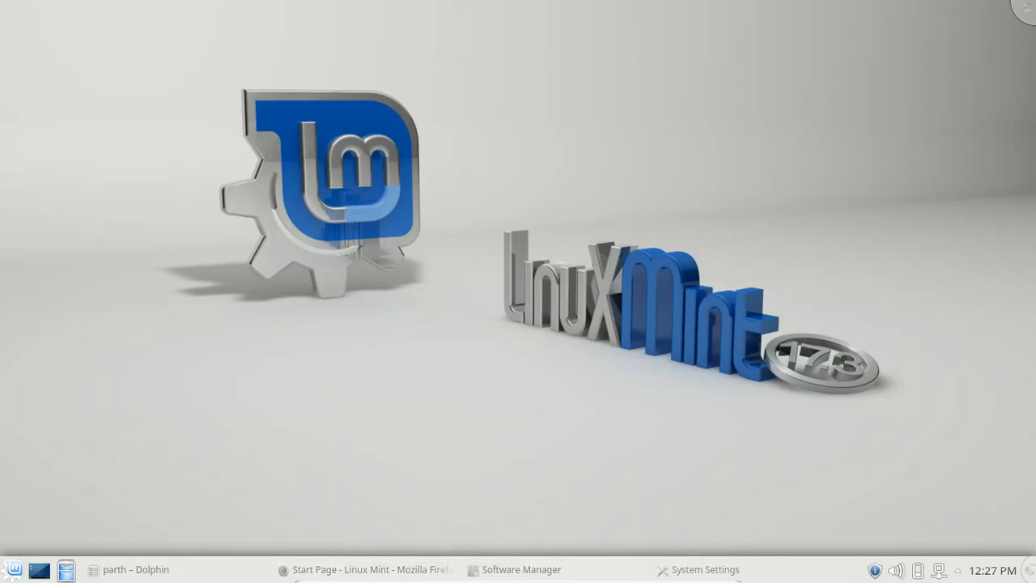
left_click(14, 566)
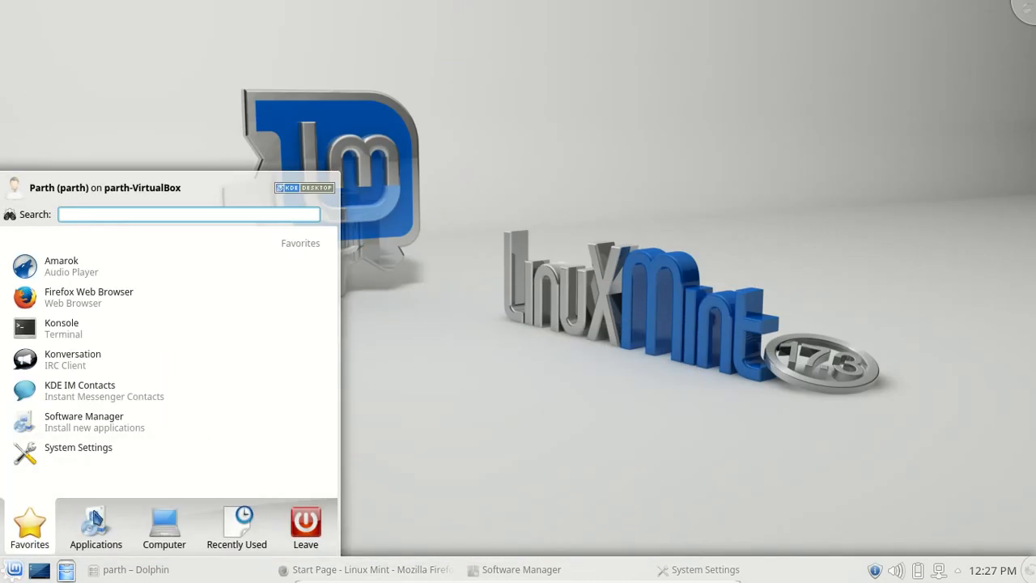
left_click(95, 524)
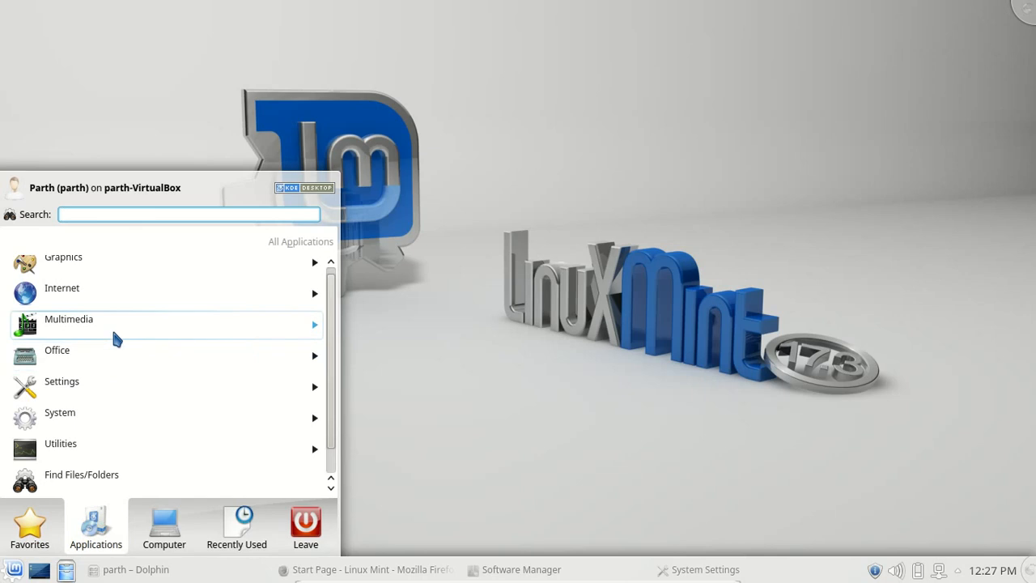
left_click(69, 319)
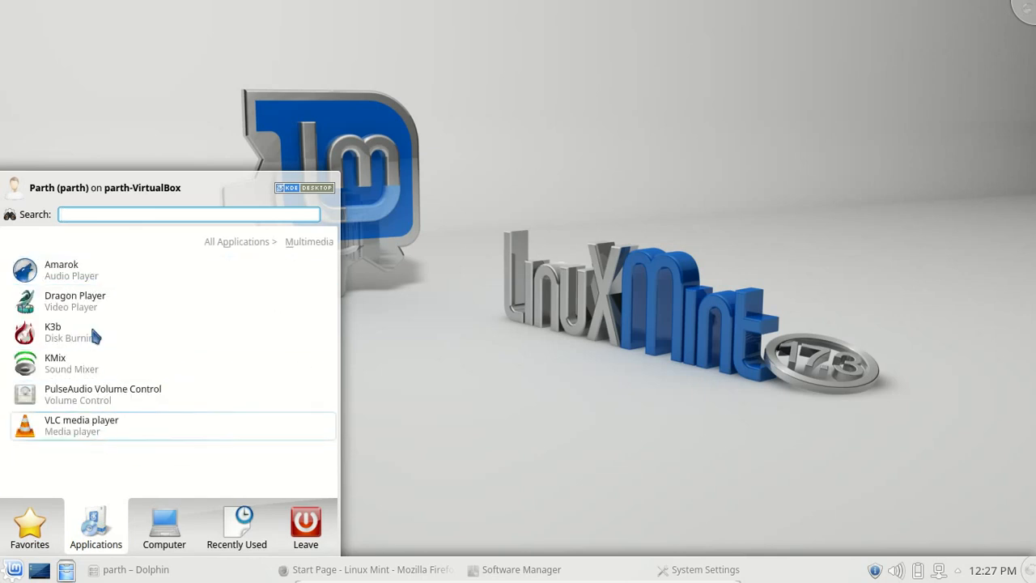
mouse_move(216, 245)
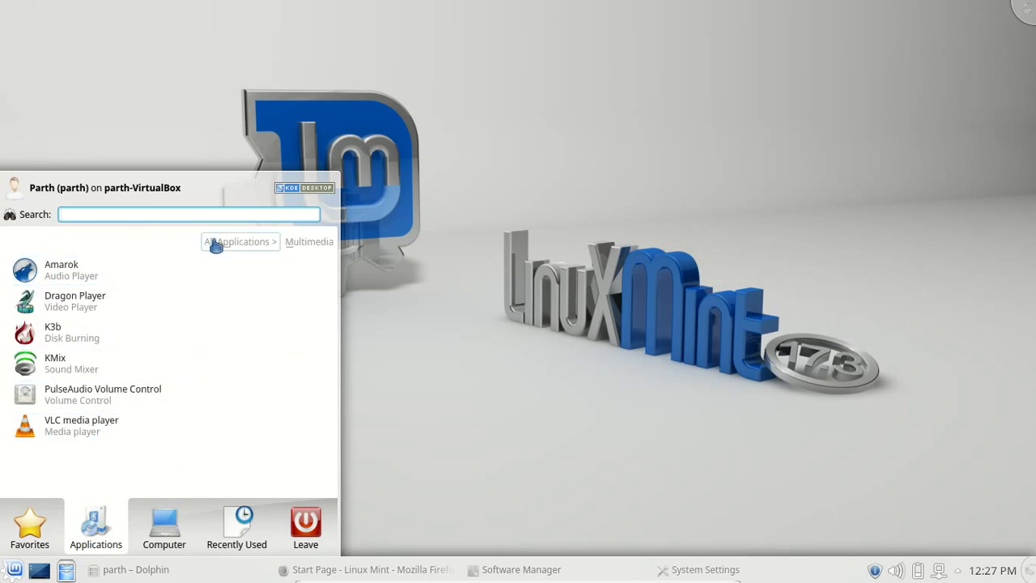
- Browse the Office applications category, then close the launcher
left_click(238, 241)
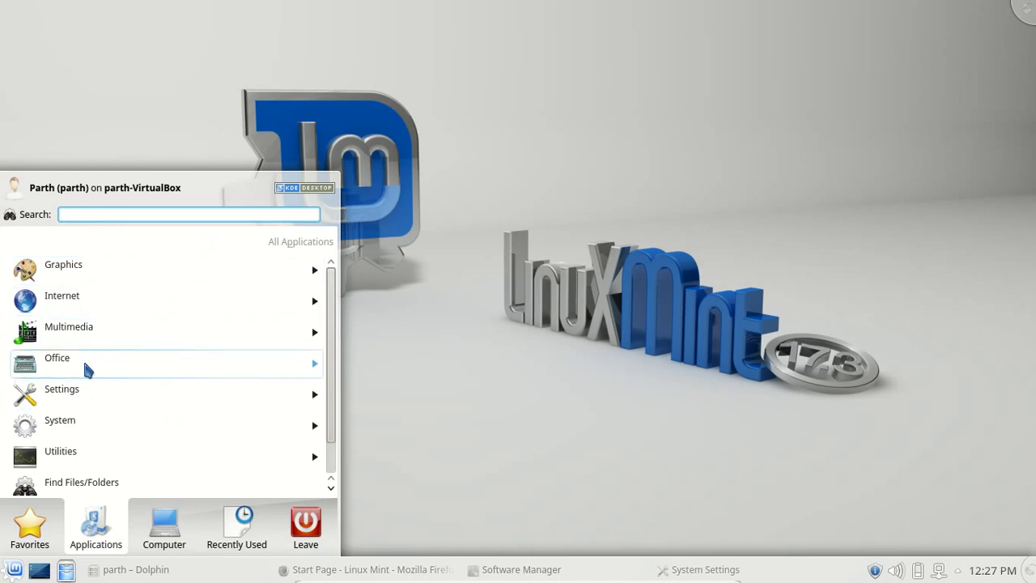
left_click(58, 363)
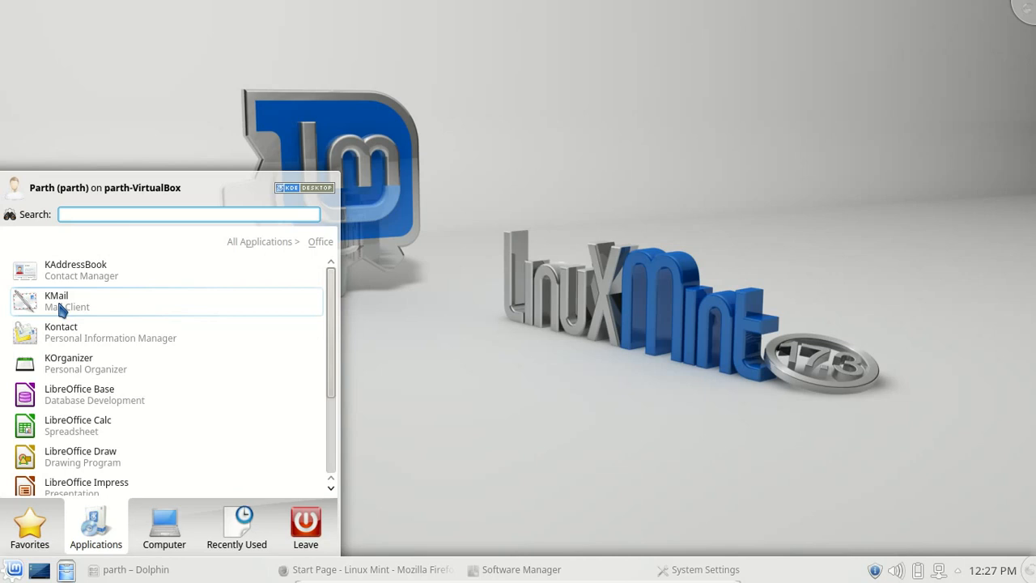
mouse_move(243, 244)
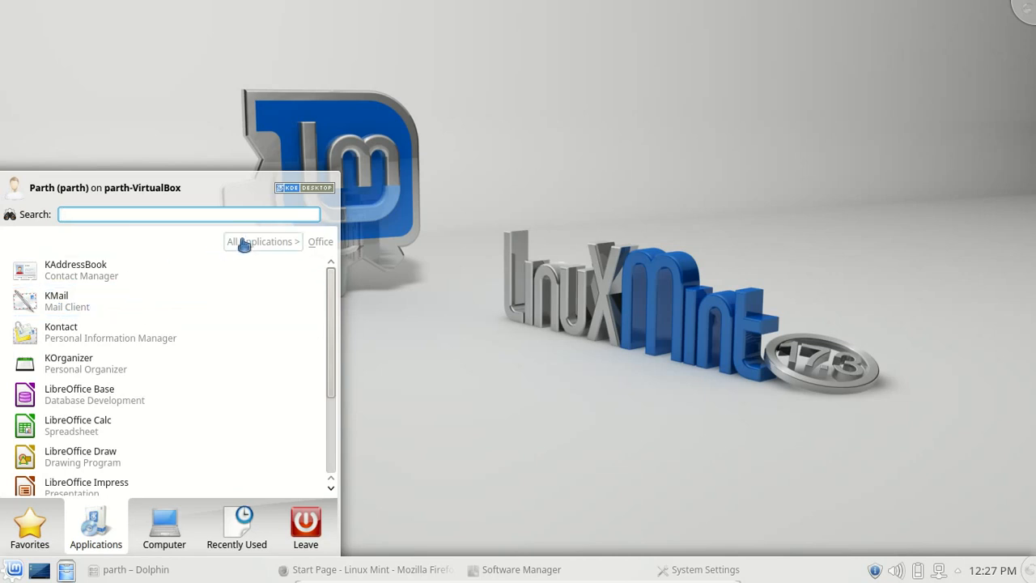
left_click(262, 241)
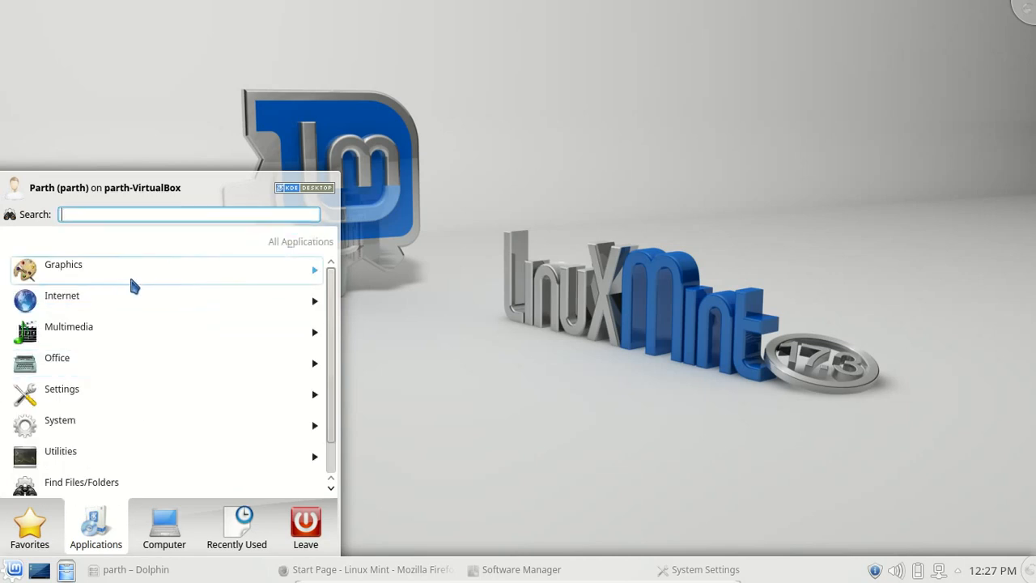
left_click(63, 264)
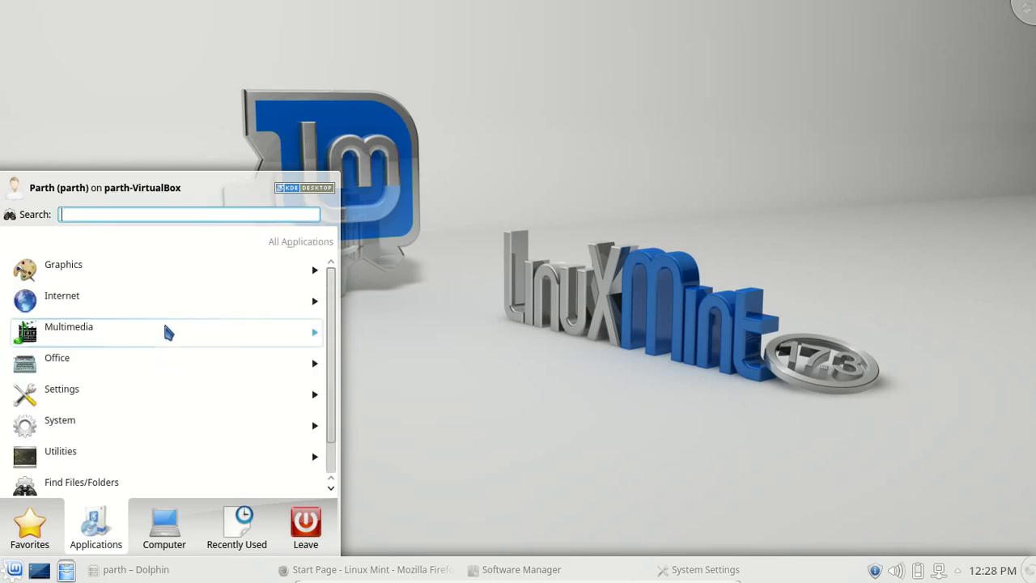
scroll("down", 3)
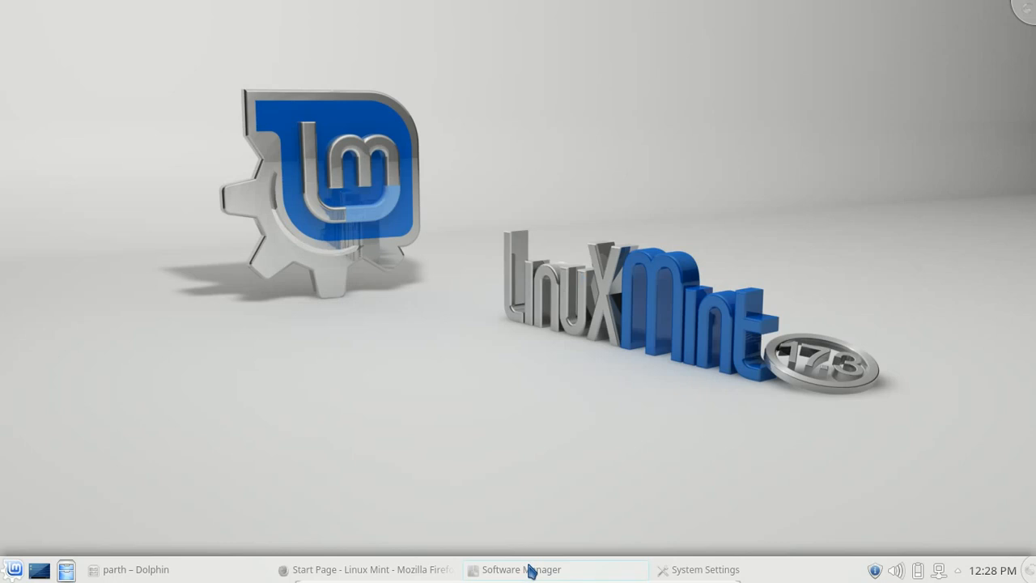
left_click(530, 570)
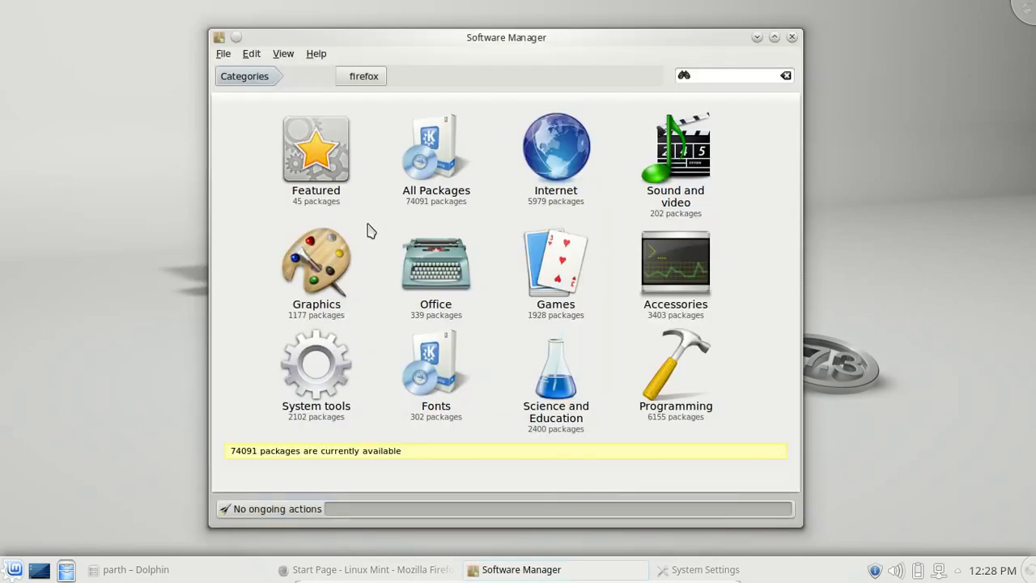
left_click(729, 74)
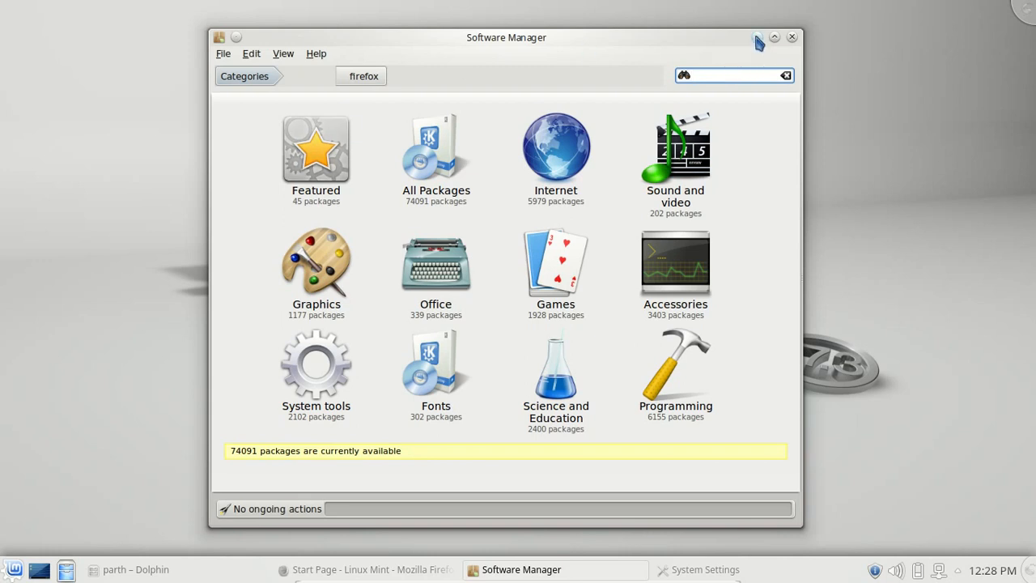
left_click(790, 37)
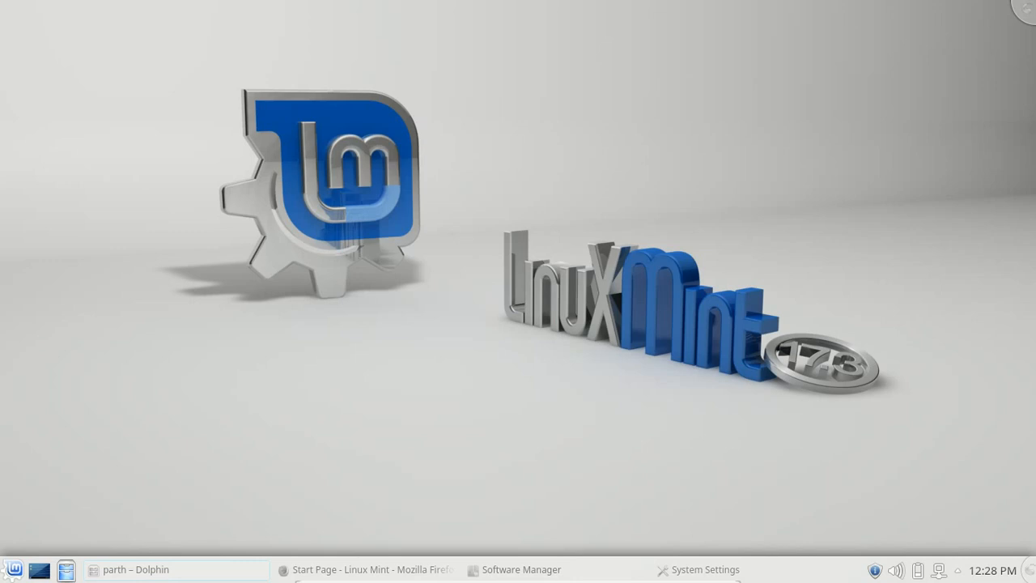
- Enlarge Dolphin's folder icons to 192 px, then shrink them so all eight folders fit
left_click(186, 569)
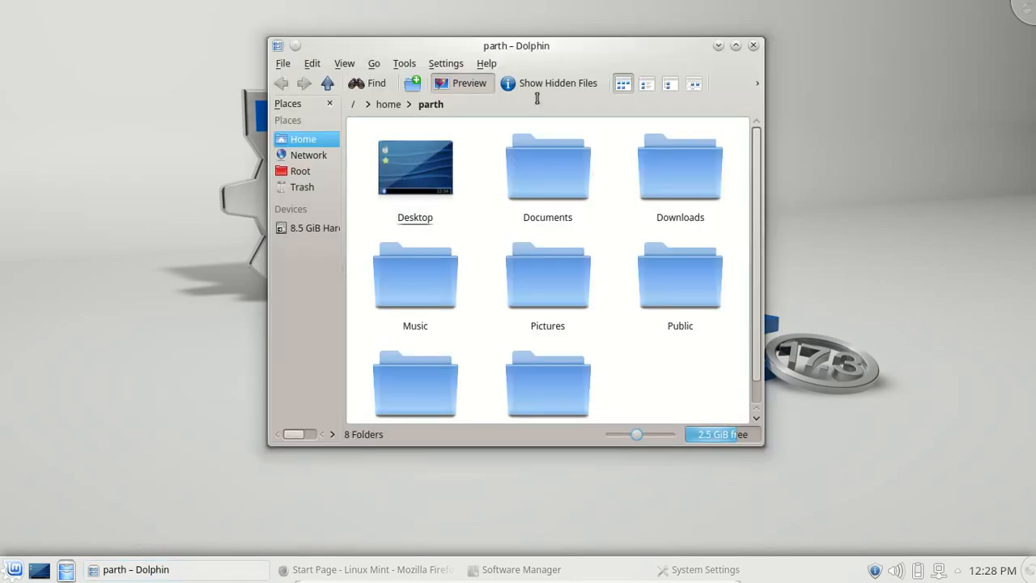
mouse_move(526, 63)
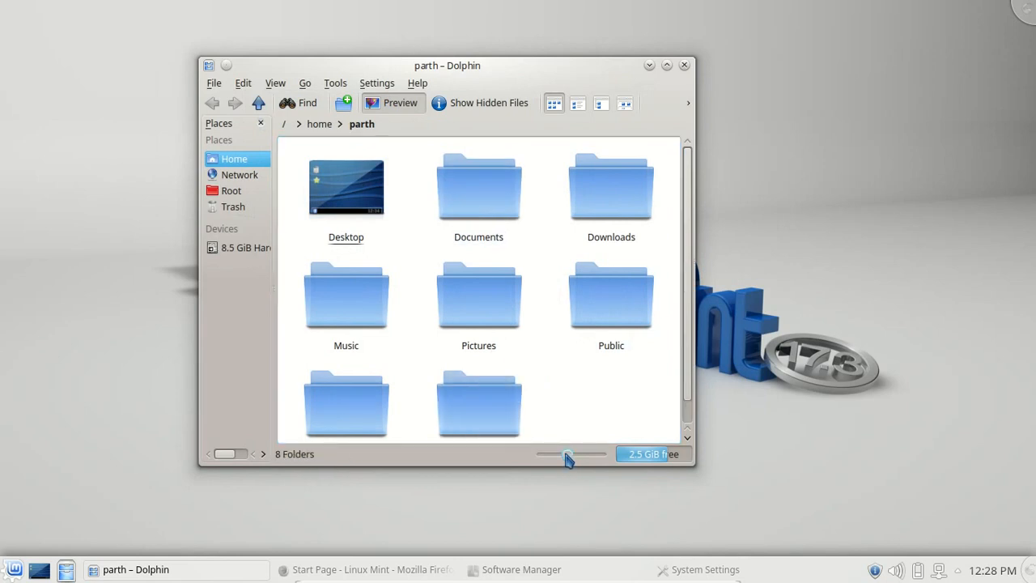
left_click_drag(567, 454, 574, 454)
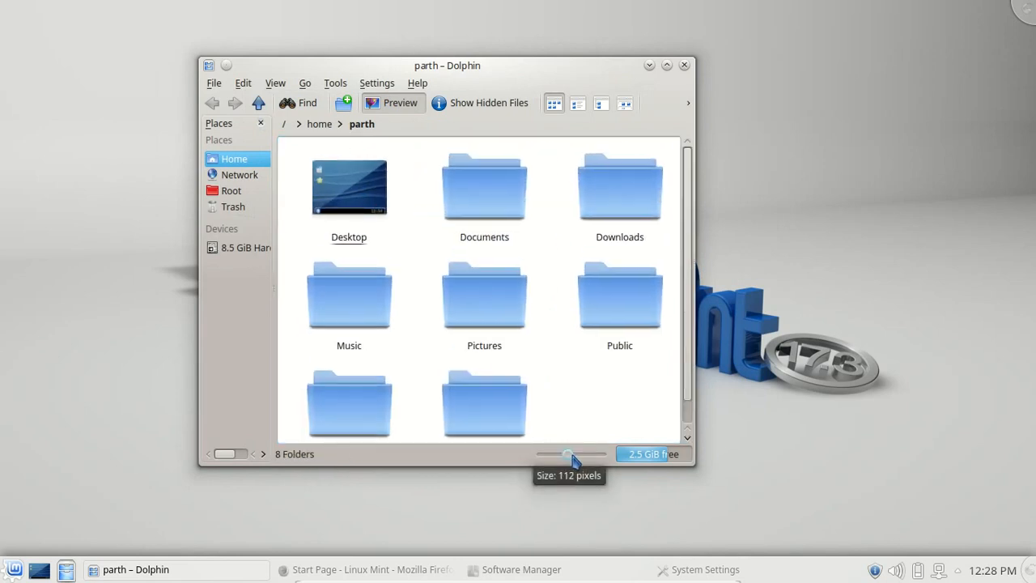
left_click_drag(567, 453, 587, 453)
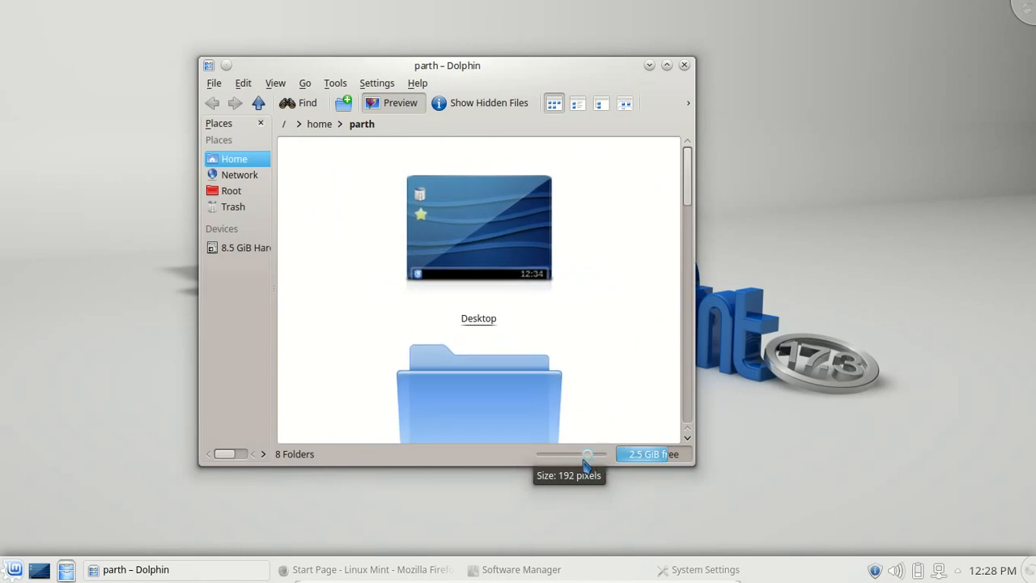
left_click_drag(587, 454, 559, 454)
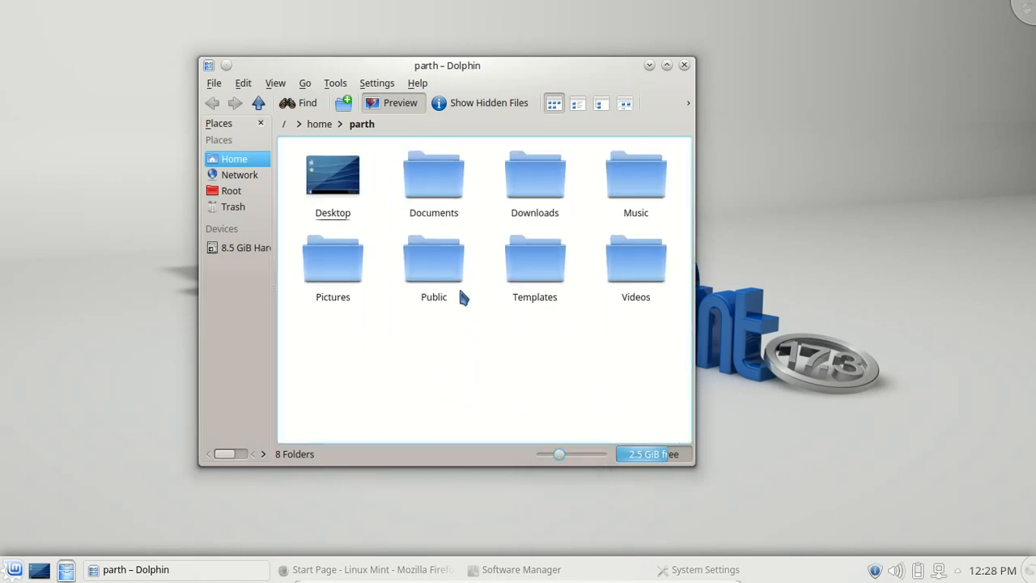
mouse_move(659, 73)
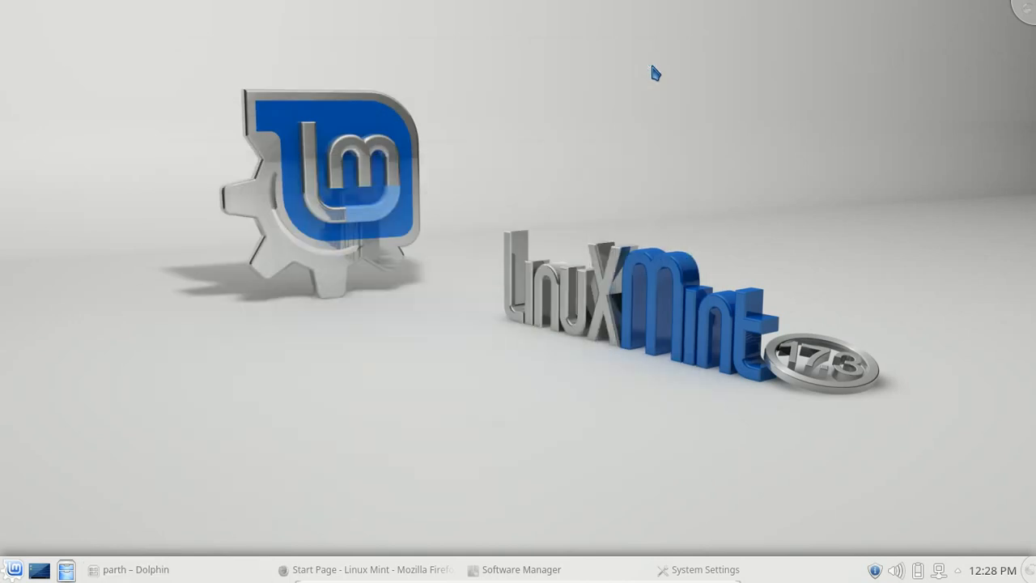
mouse_move(876, 569)
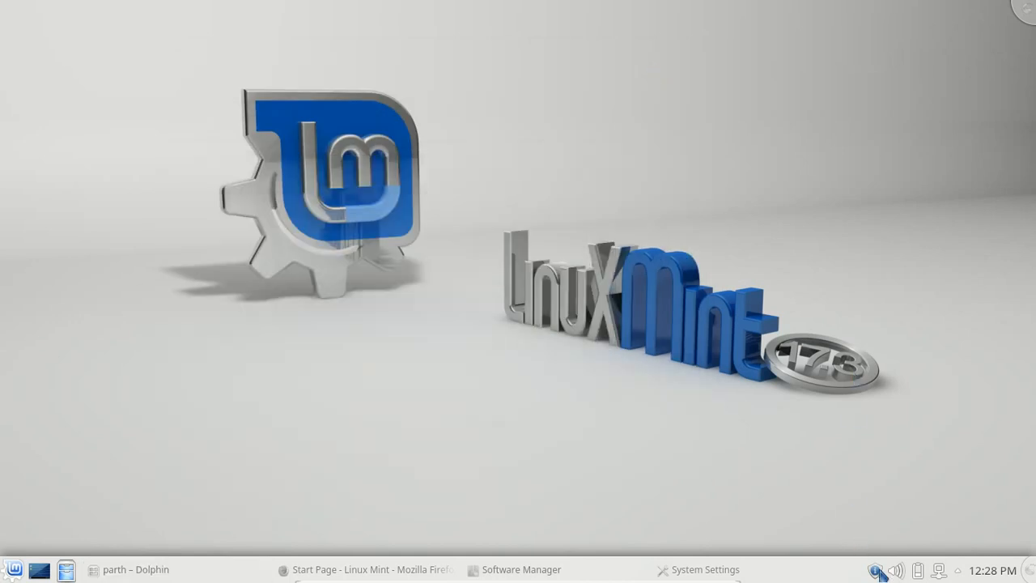
- Open Update Manager to review mintupdate and mint-upgrade-info, then minimize it
left_click(877, 570)
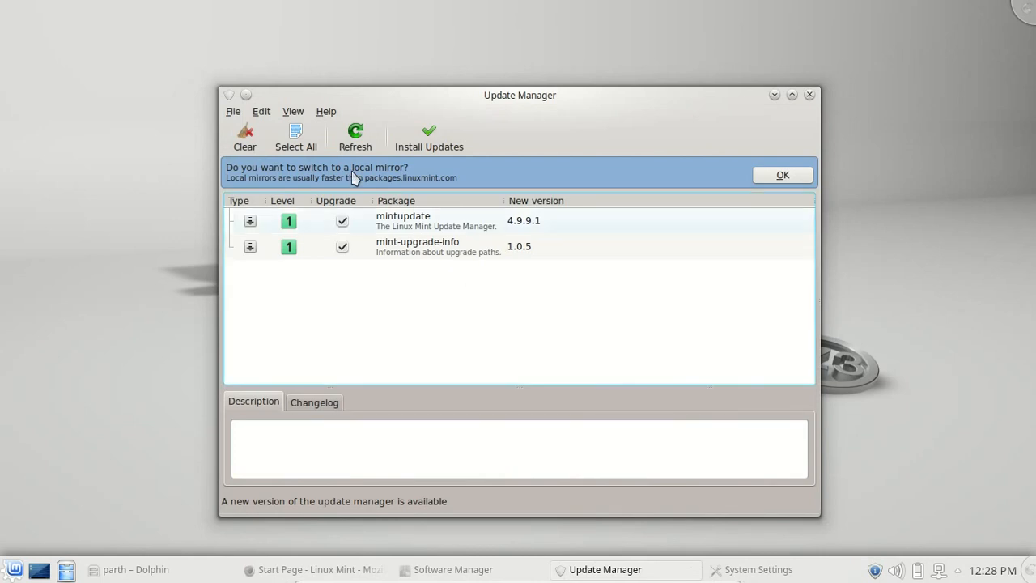
mouse_move(418, 105)
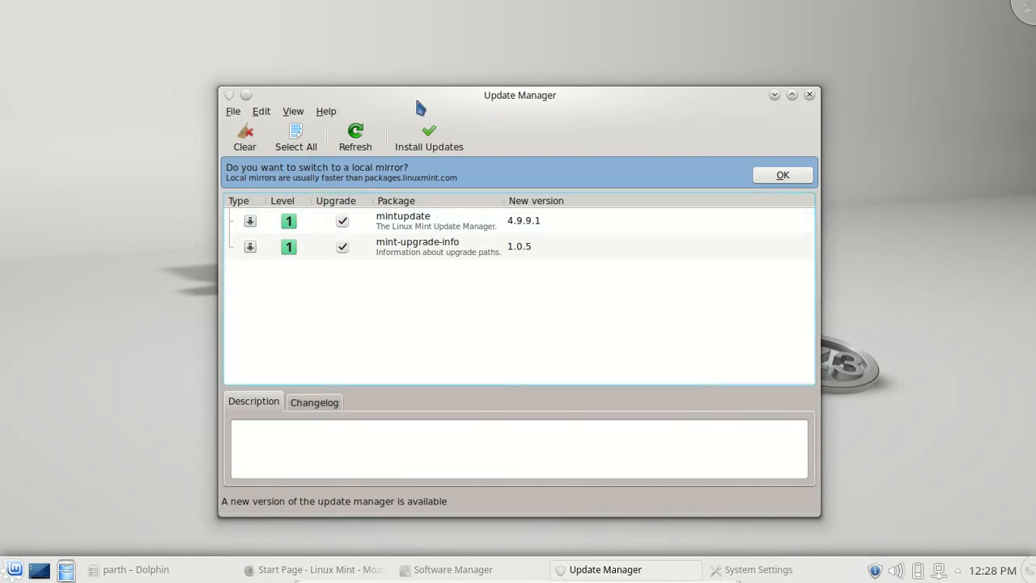
mouse_move(773, 97)
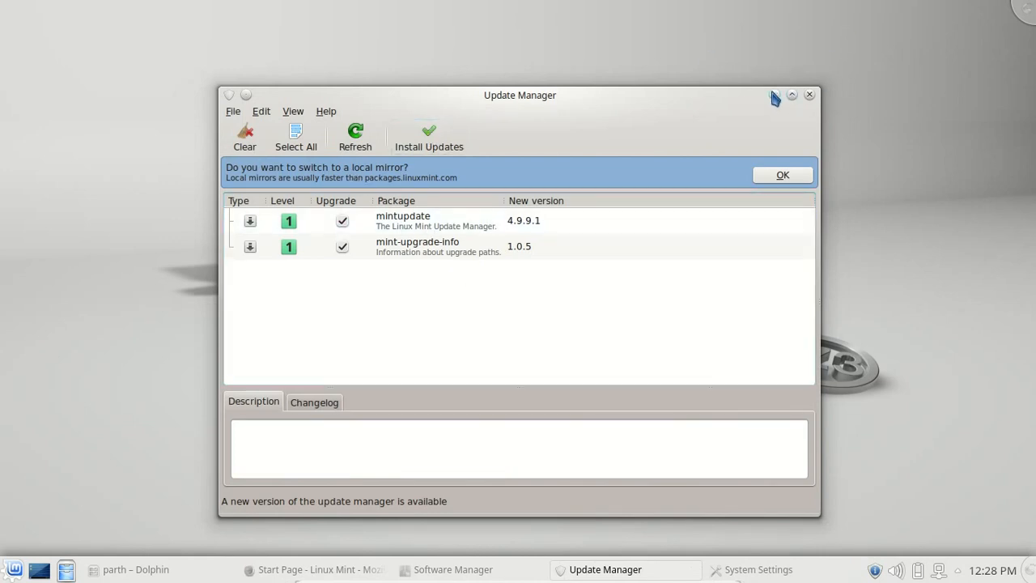
left_click(791, 95)
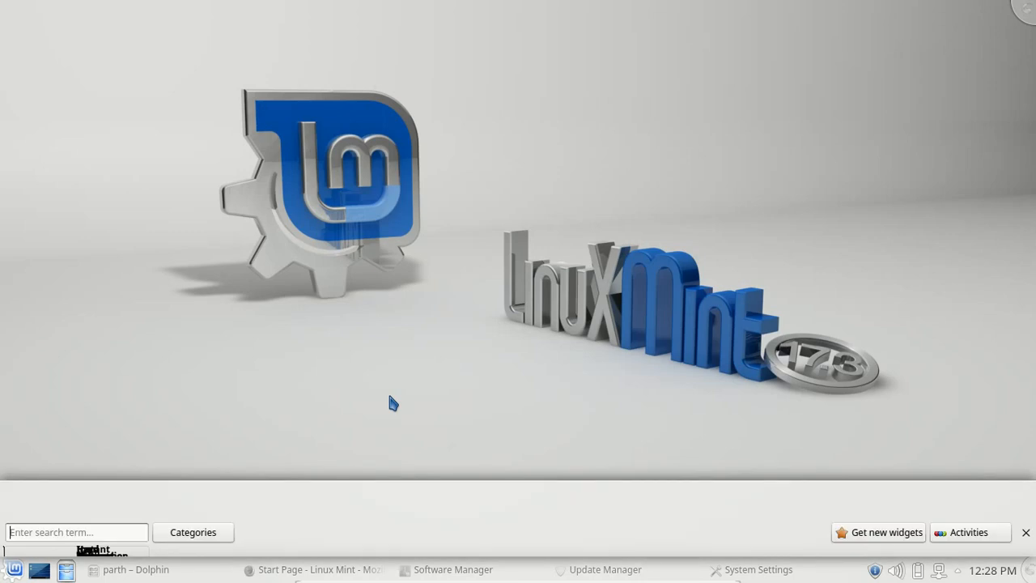
- Search the widget browser for 'eyes', add the Eyes widget, and close the panel
type("eyes")
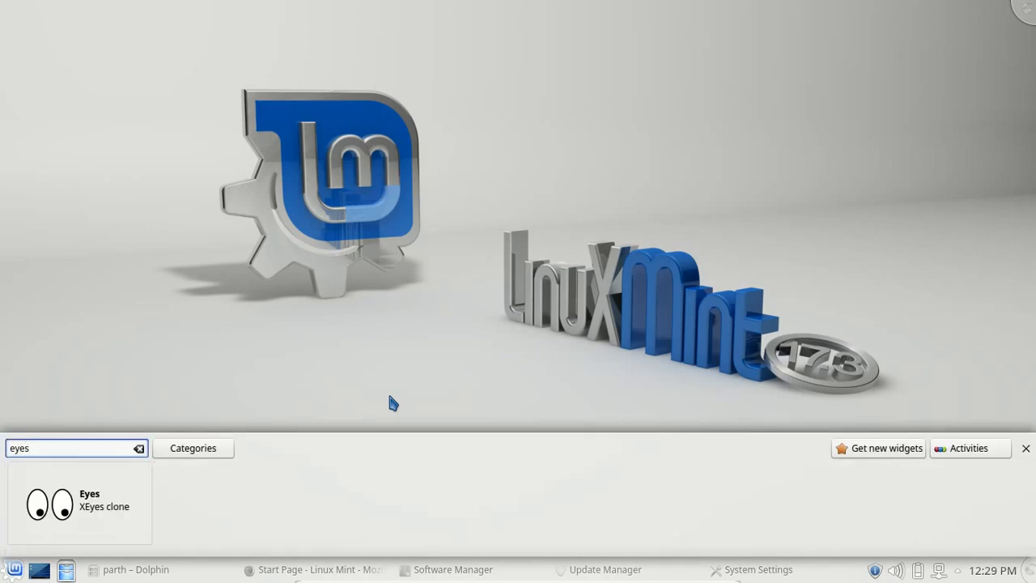
mouse_move(77, 506)
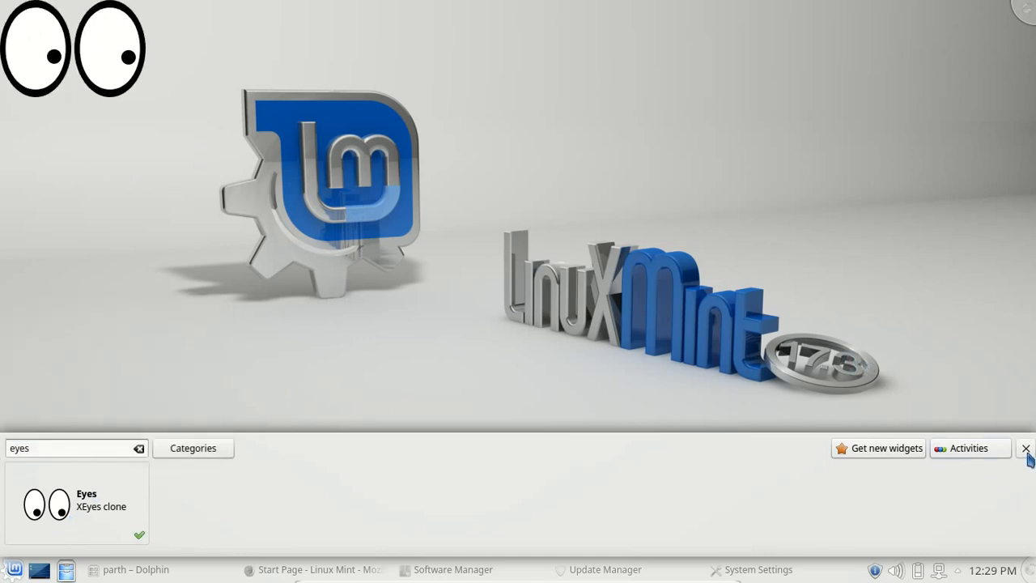
left_click(1026, 448)
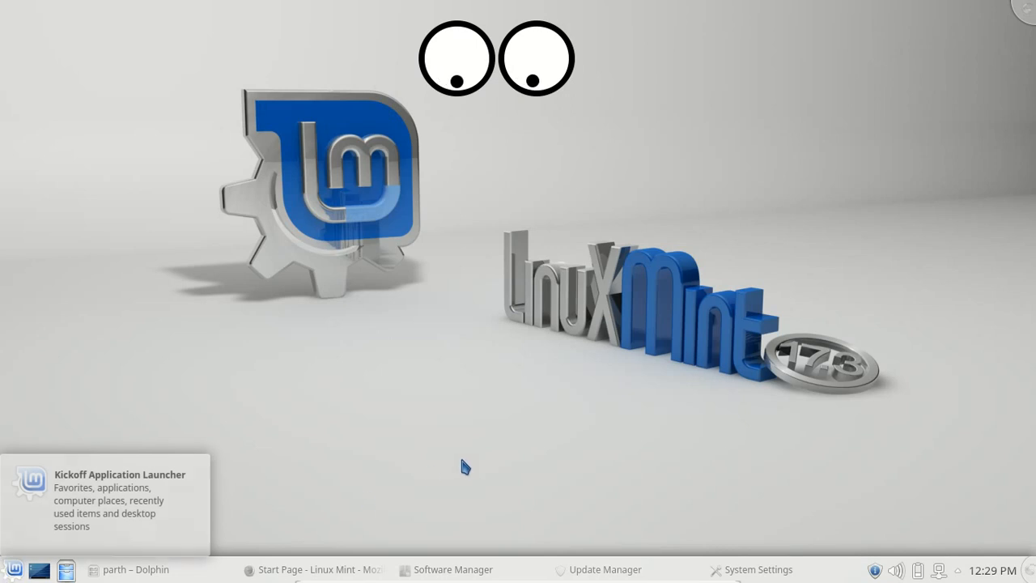
mouse_move(765, 571)
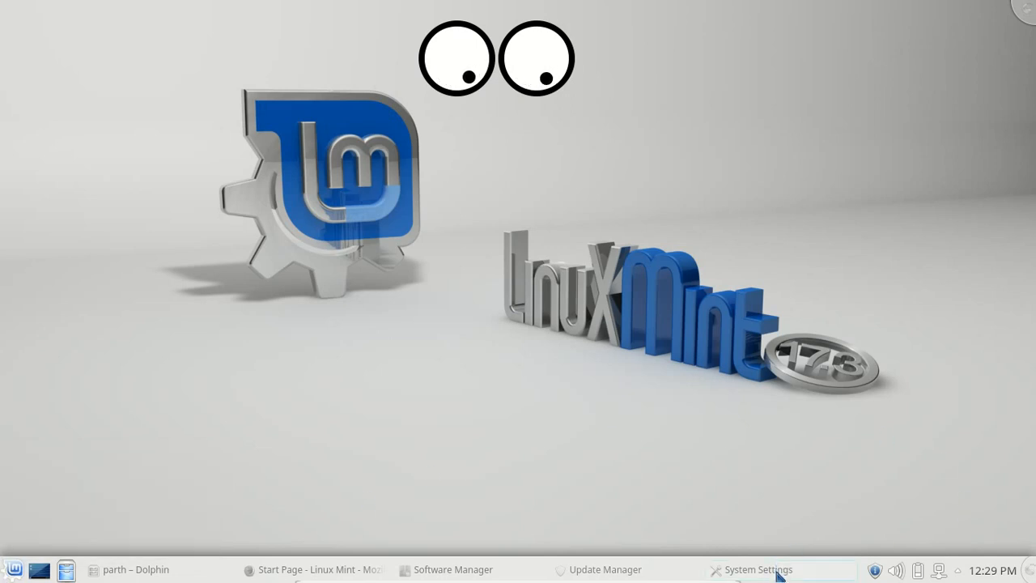
- Bring up the System Settings window from the taskbar and open Application Appearance
left_click(760, 570)
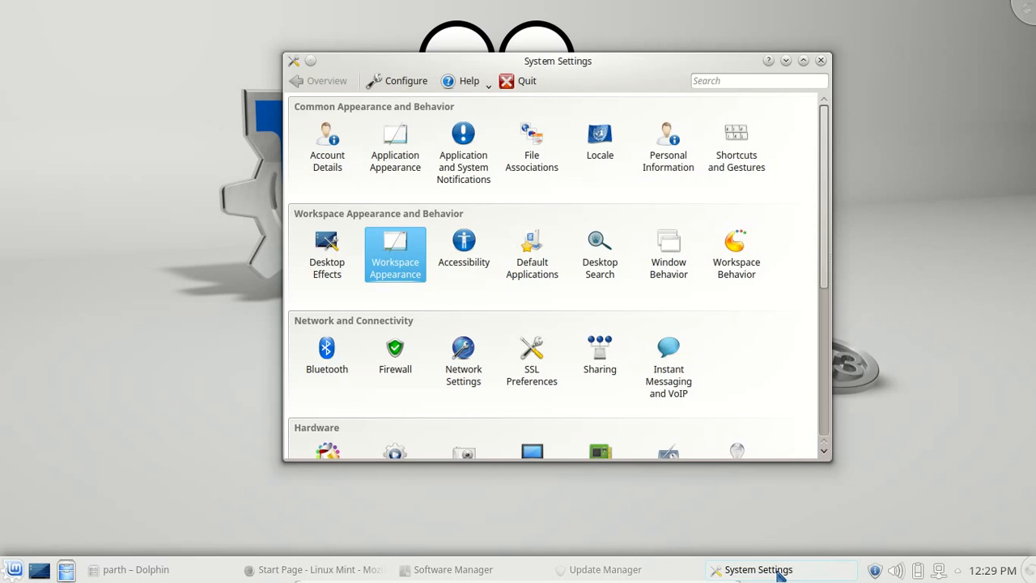
mouse_move(492, 401)
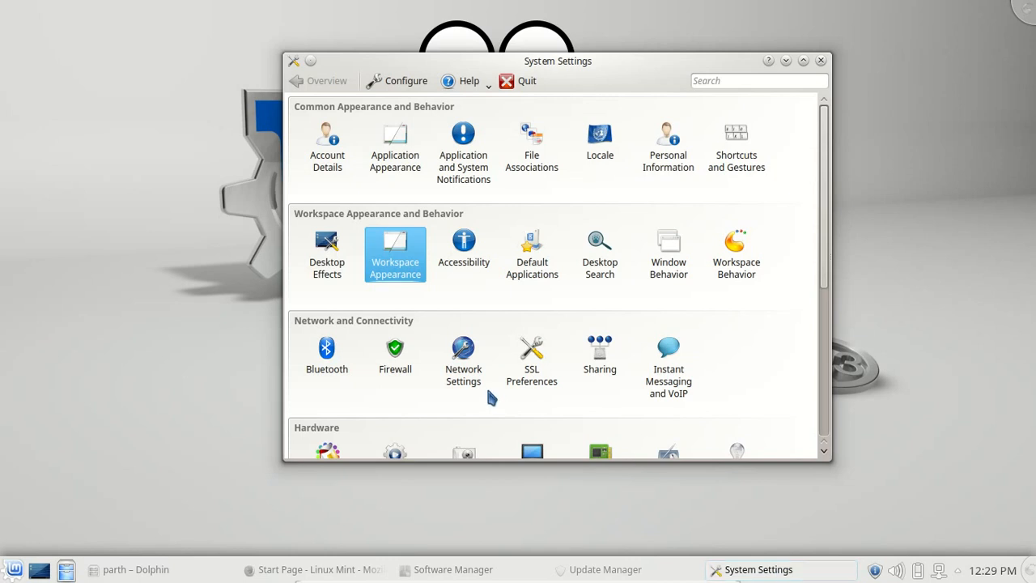
left_click(395, 146)
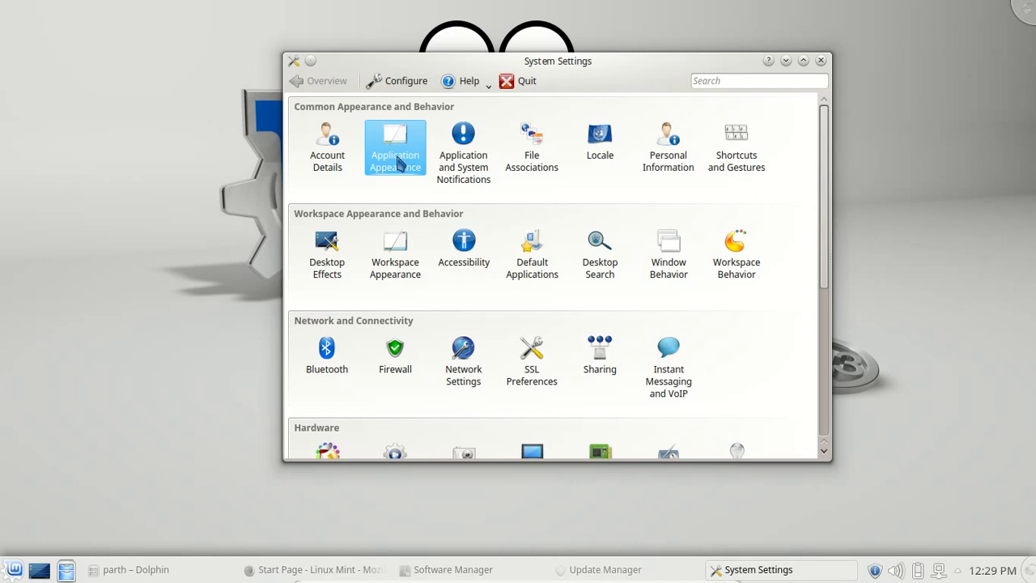
- Apply the Obsidian Coast colour scheme, then view the Icons and Fonts pages
left_click(395, 146)
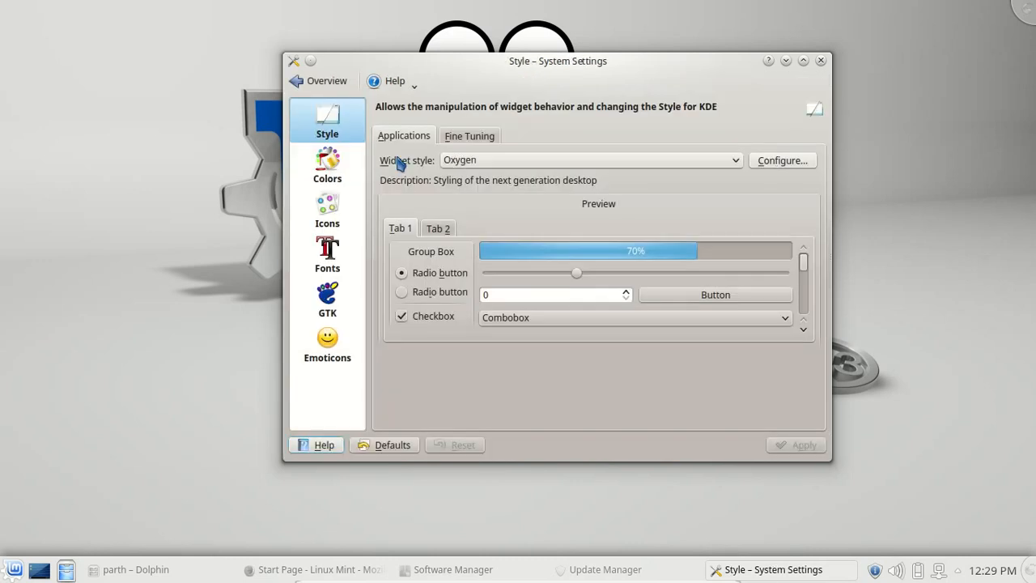
left_click(327, 166)
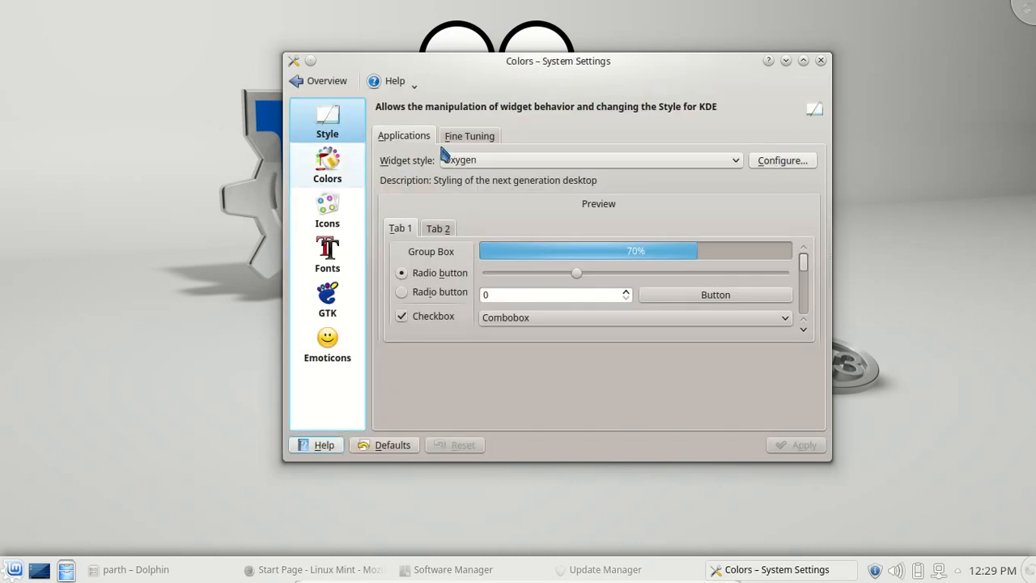
left_click(327, 166)
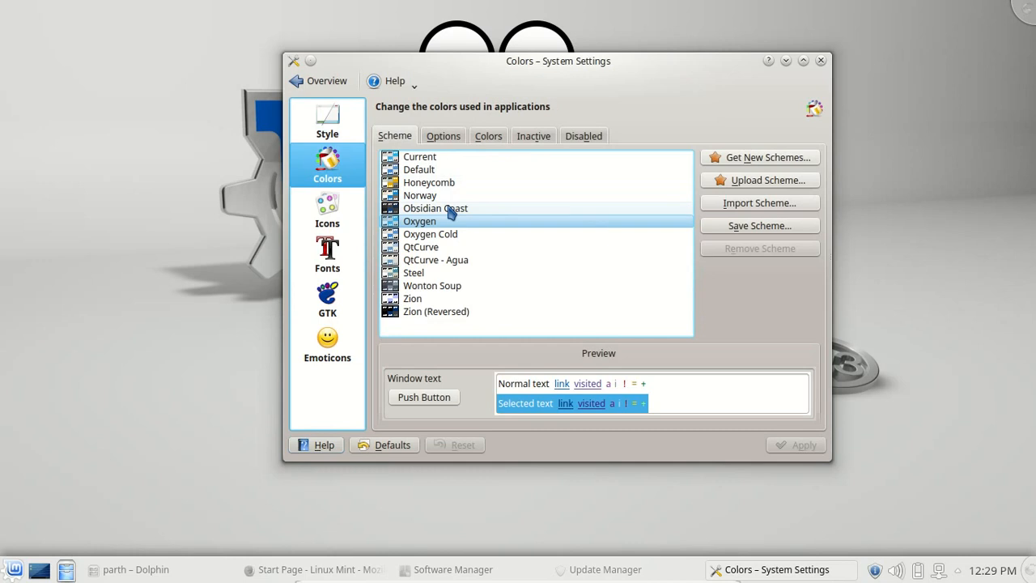
left_click(437, 208)
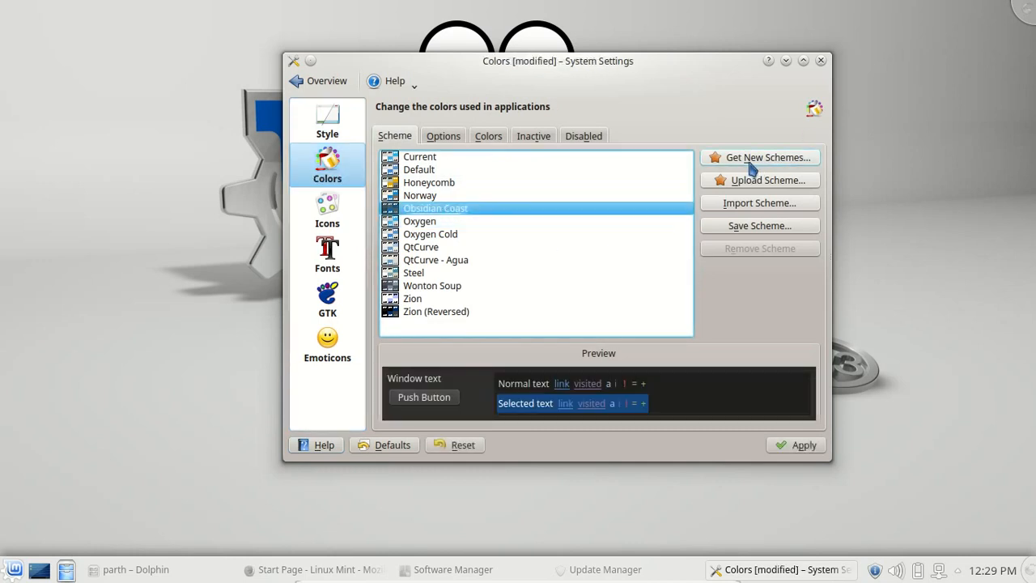
mouse_move(749, 208)
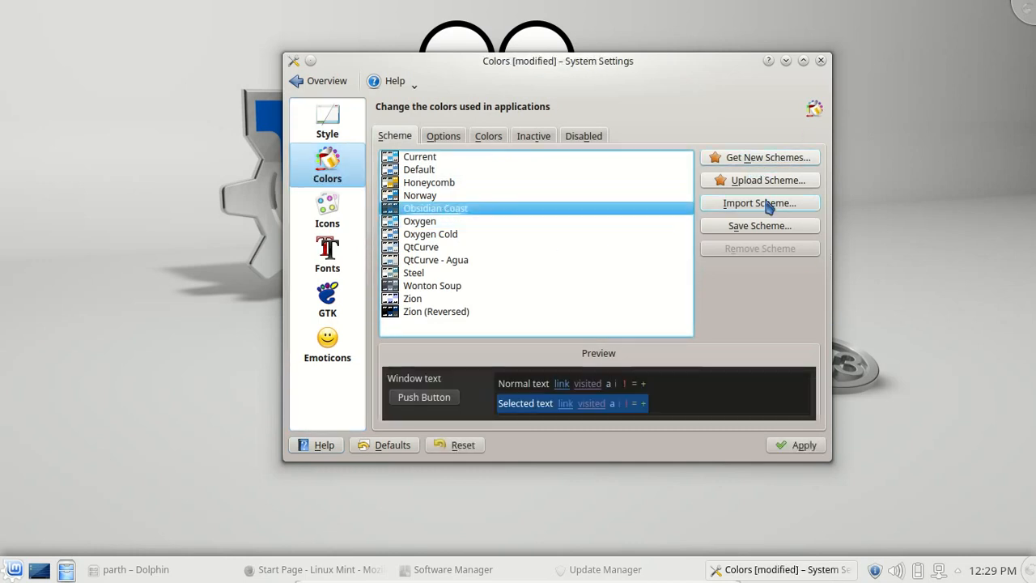
mouse_move(774, 199)
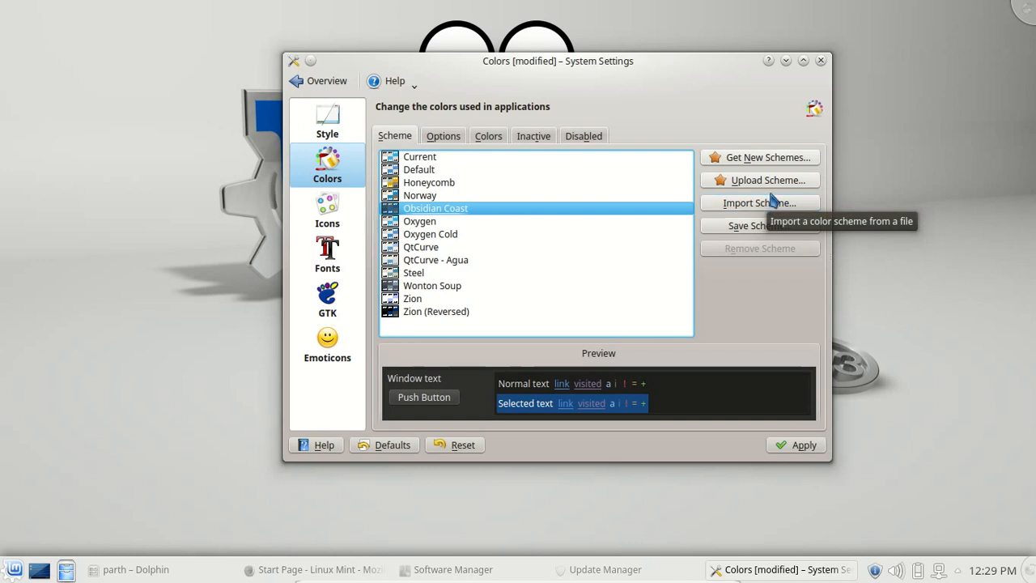
mouse_move(807, 445)
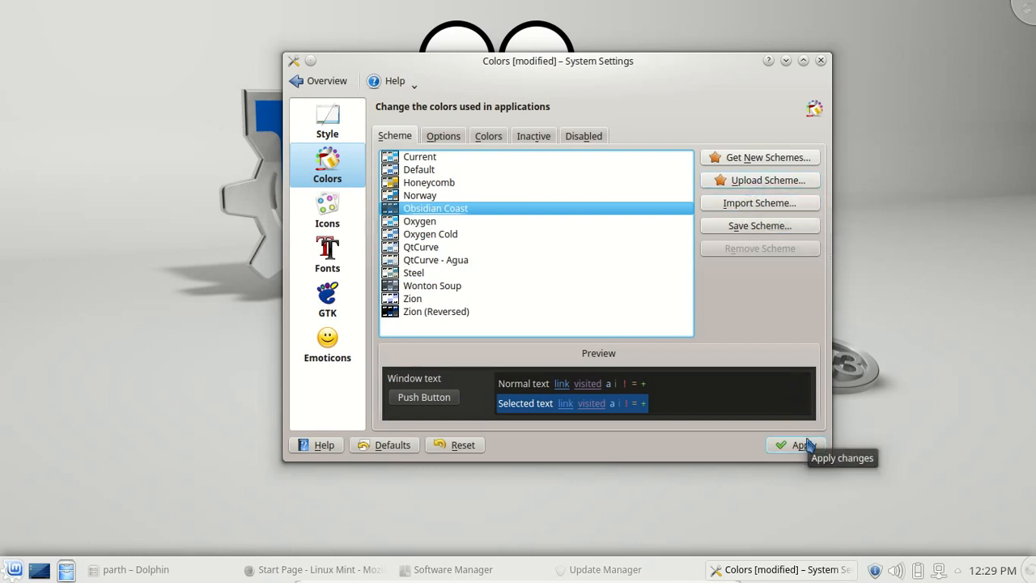
left_click(795, 445)
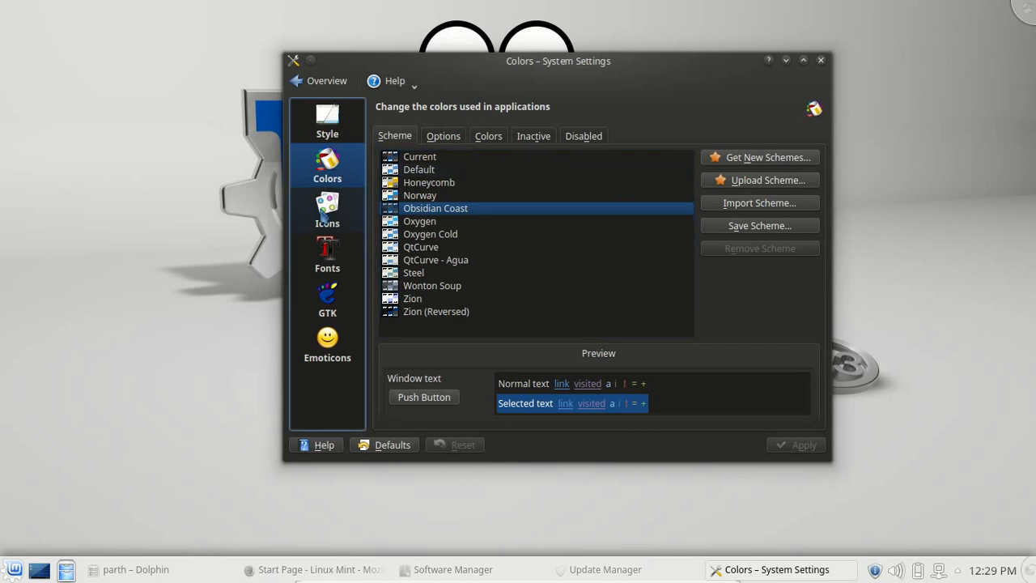
left_click(327, 209)
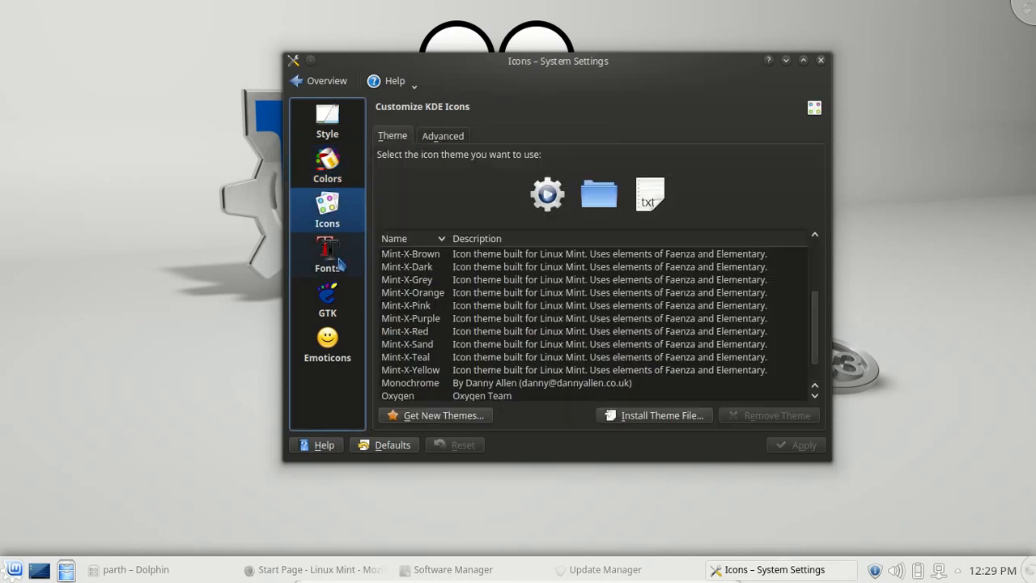
left_click(327, 255)
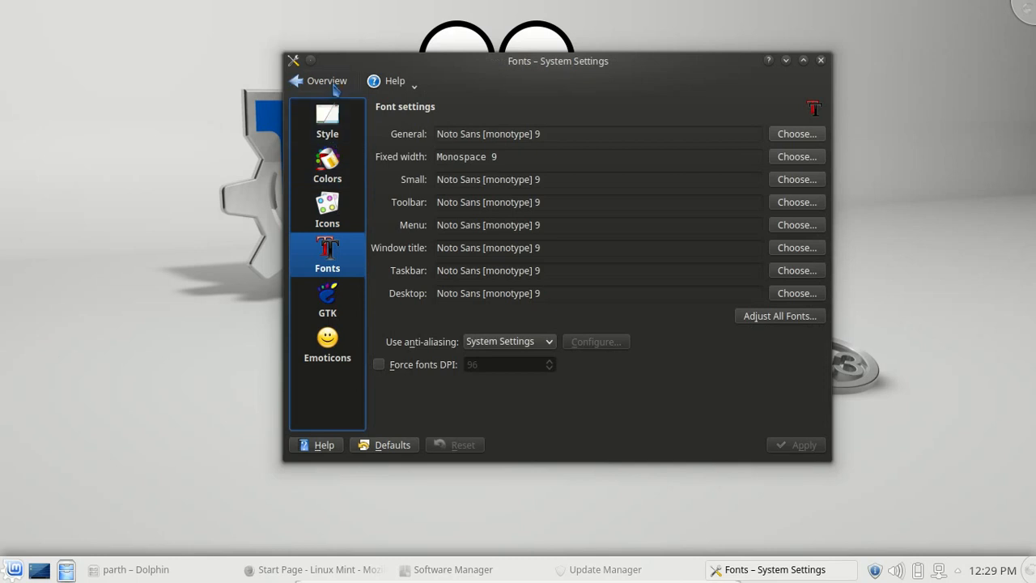
- Open Workspace Appearance and browse the cursor themes and window decoration styles
left_click(323, 81)
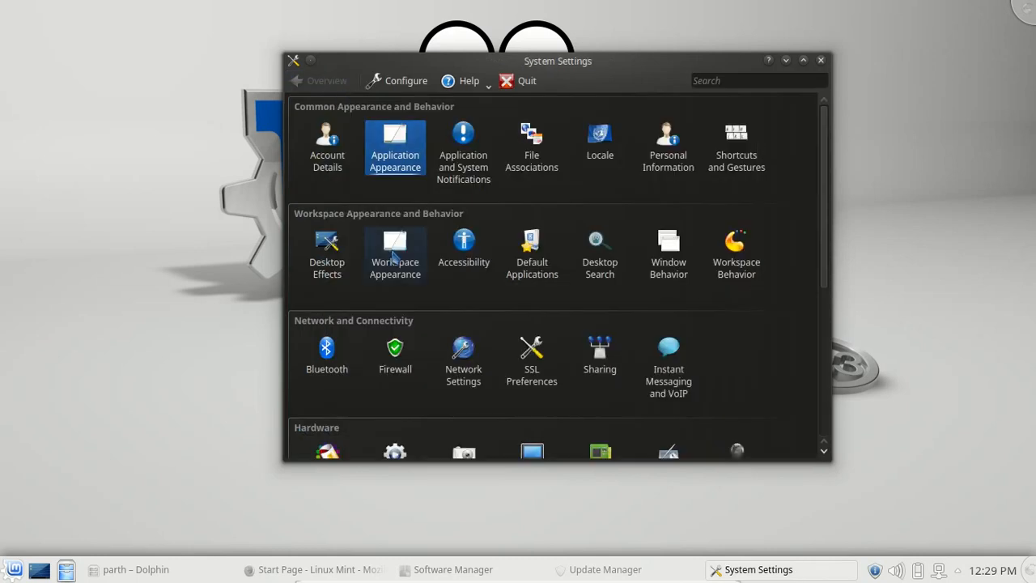
left_click(394, 252)
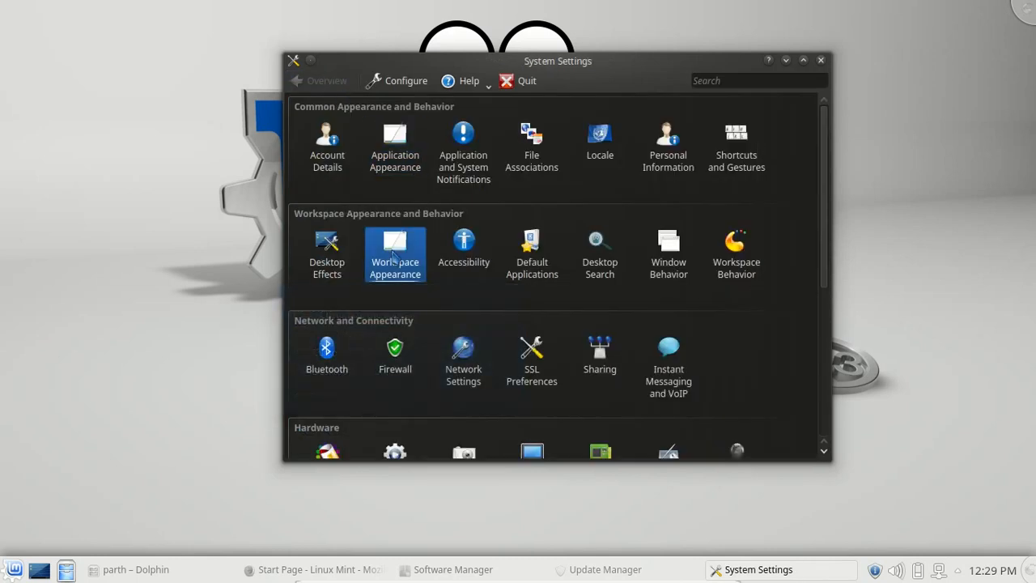
left_click(394, 248)
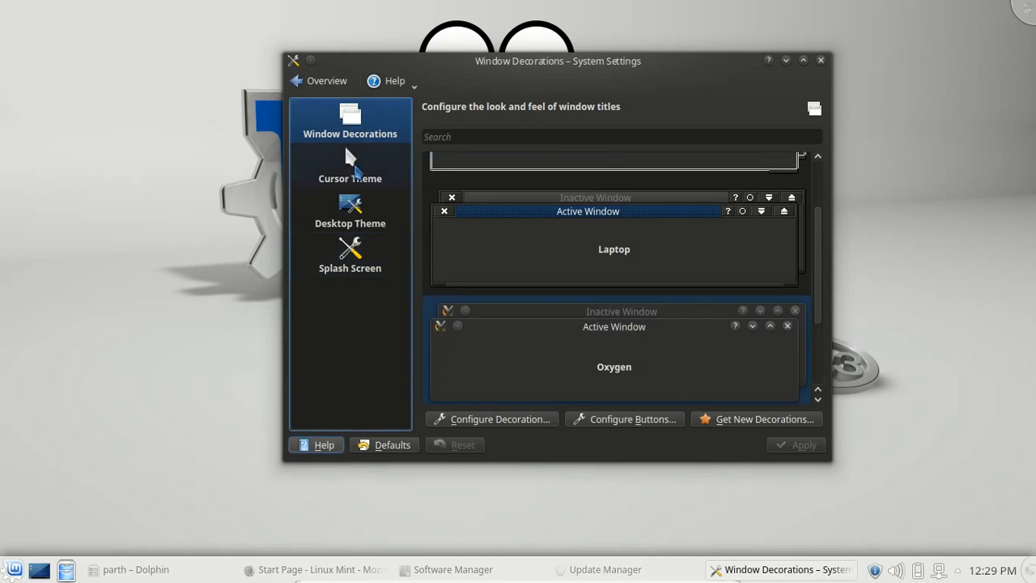
left_click(350, 165)
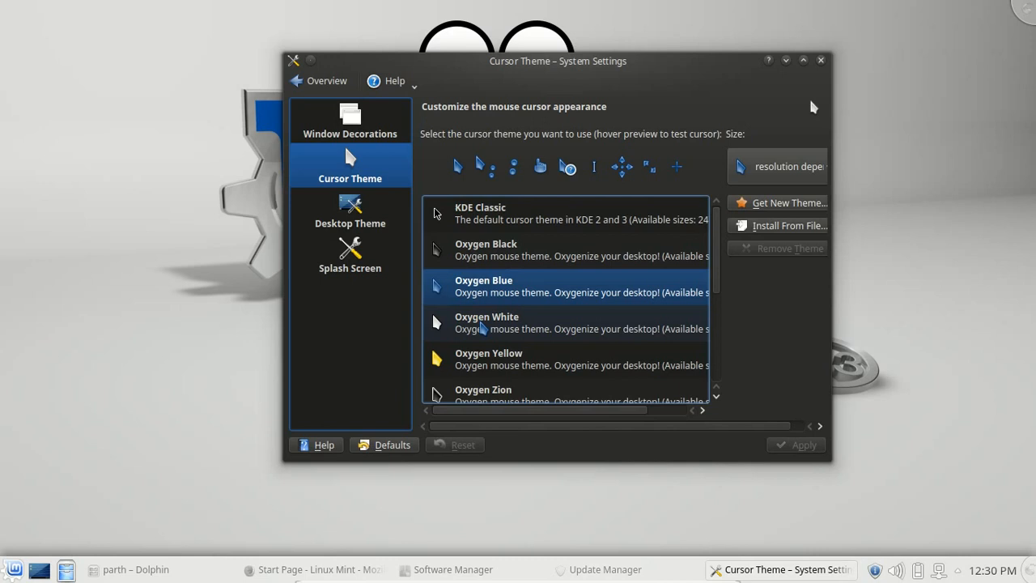
left_click(349, 119)
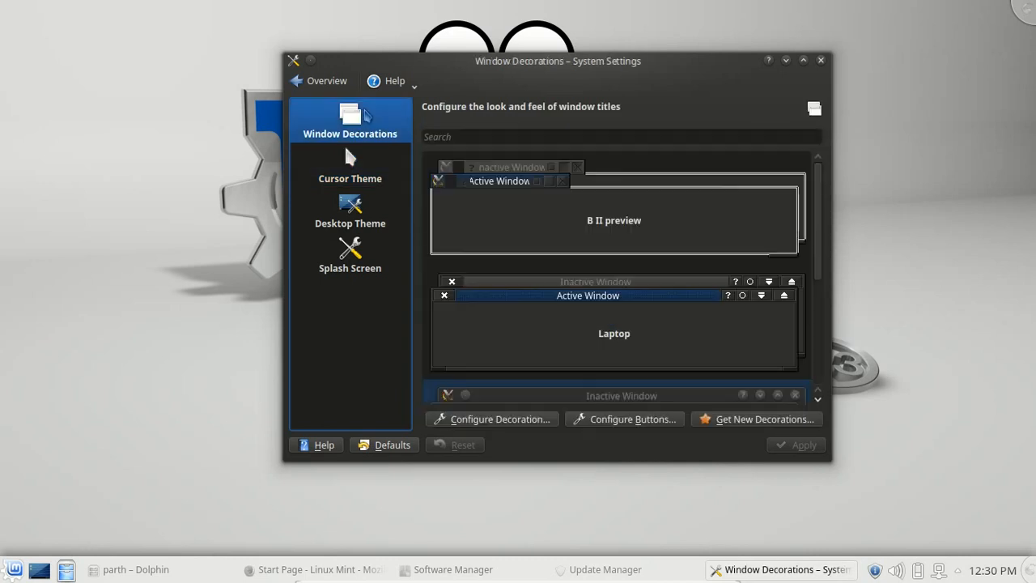
scroll("down", 3)
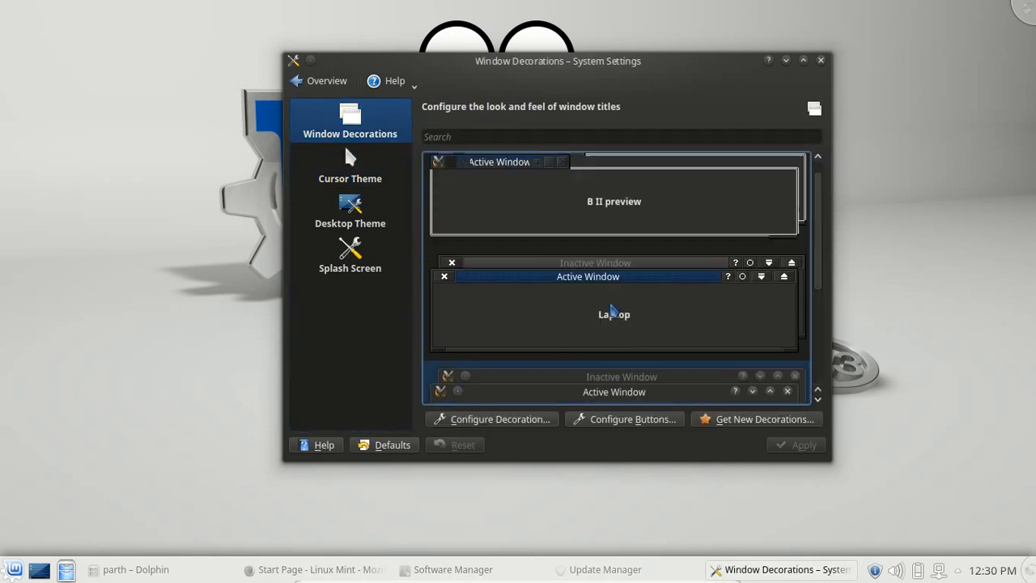
scroll("down", 3)
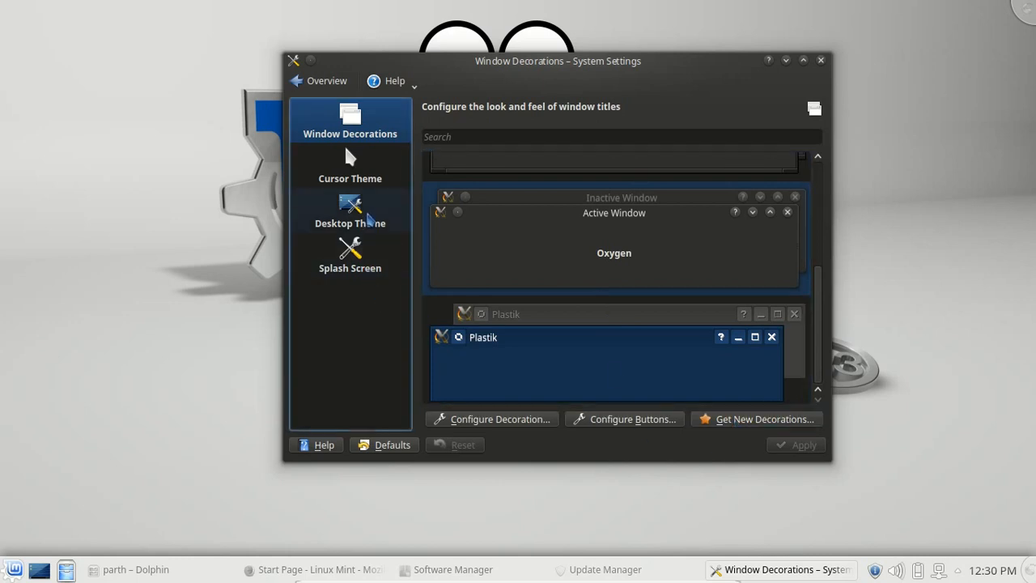
- Apply the Oxygen desktop theme from the Desktop Theme page
left_click(349, 211)
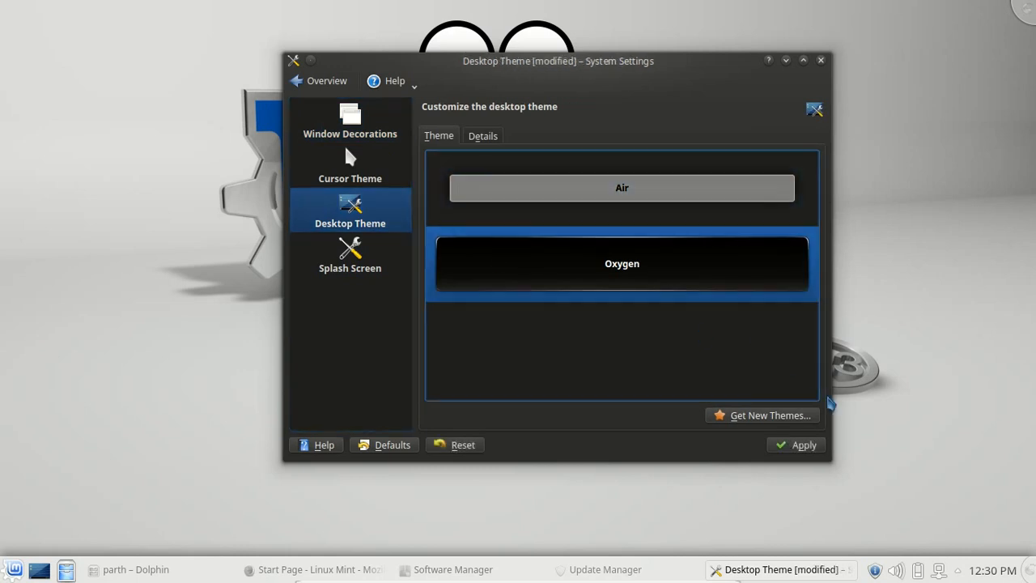
left_click(804, 445)
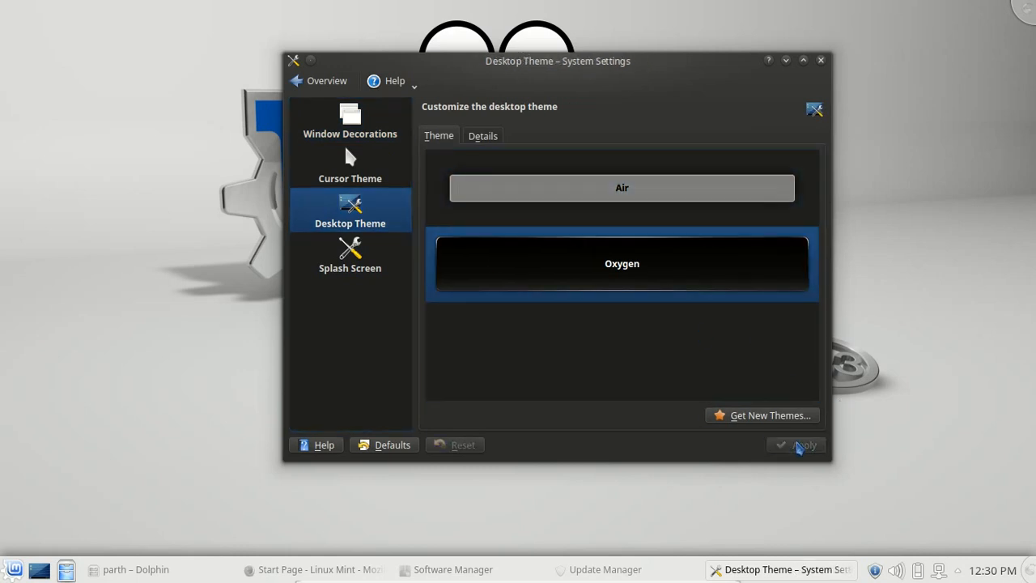
left_click(802, 446)
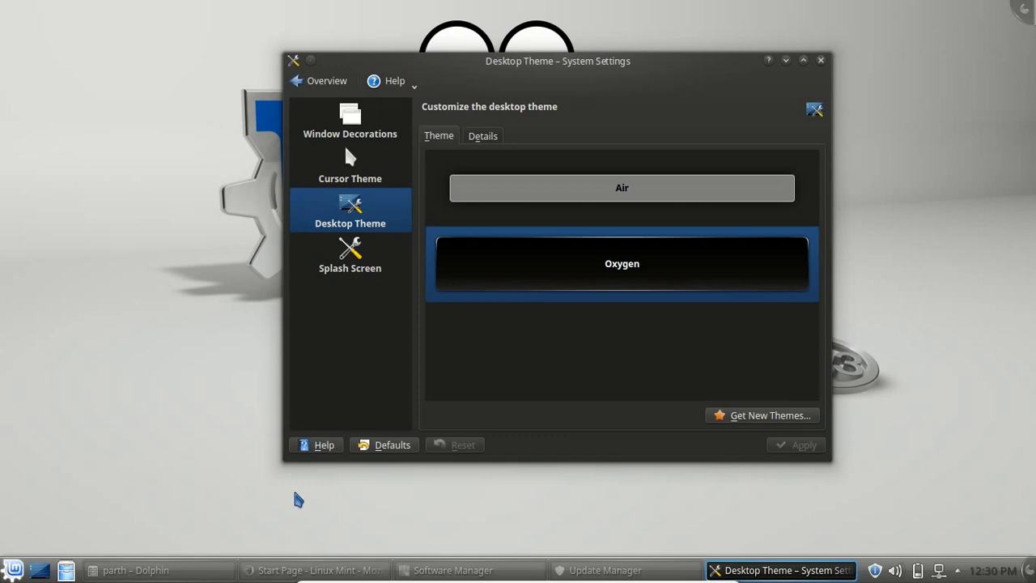
left_click(14, 567)
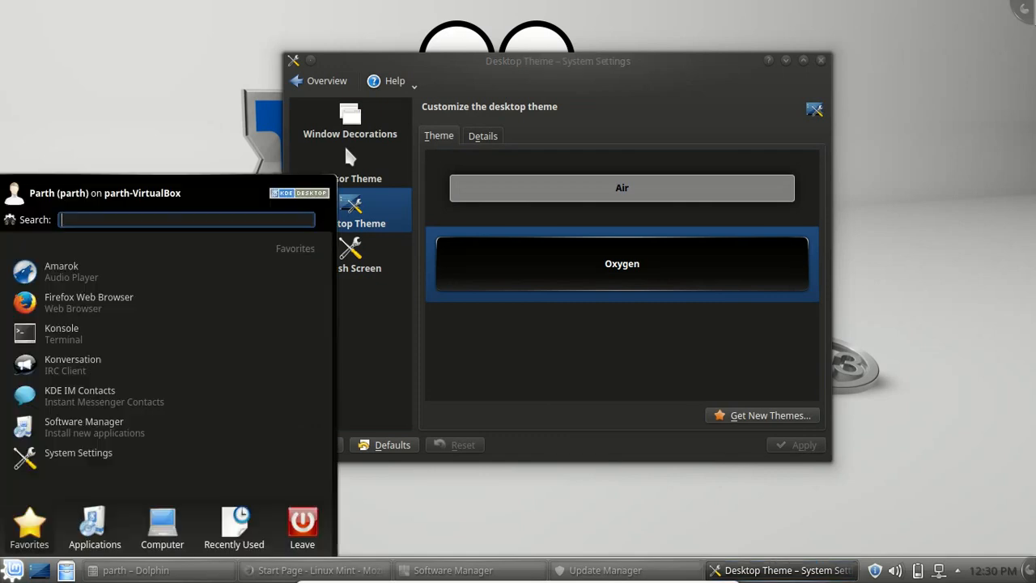
mouse_move(532, 395)
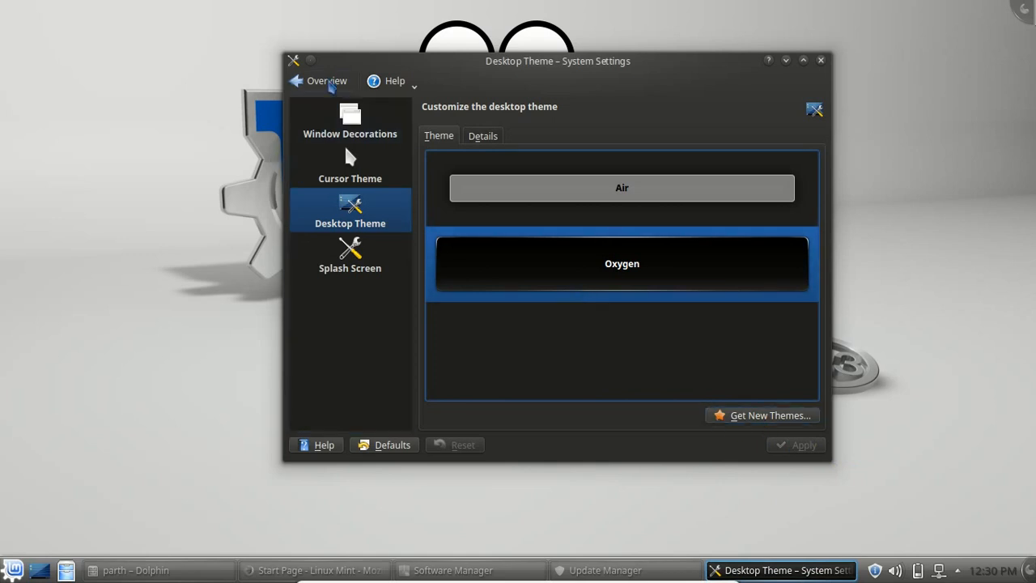
- Open Desktop Effects and scroll through the full All Effects list
left_click(321, 80)
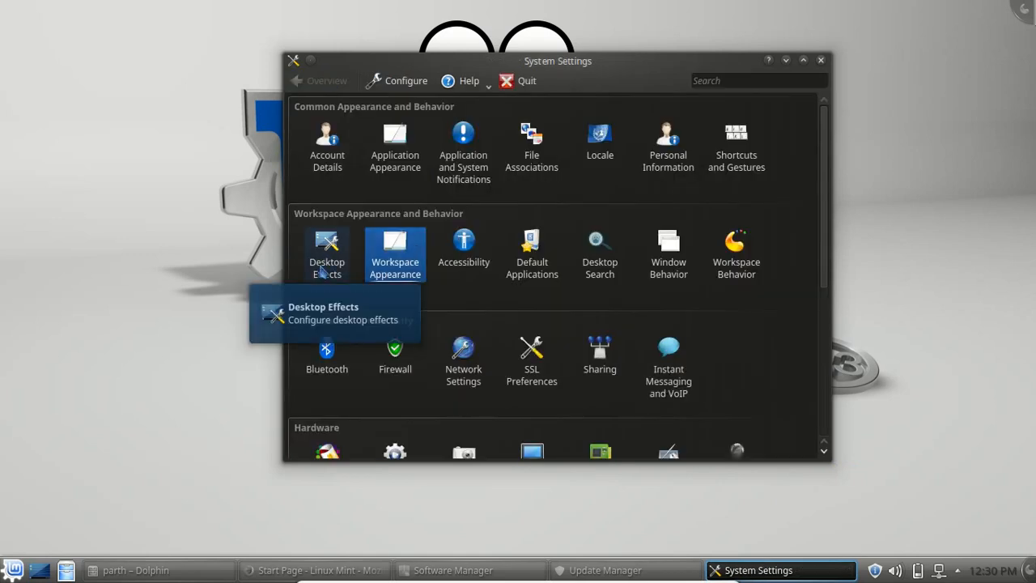
left_click(326, 247)
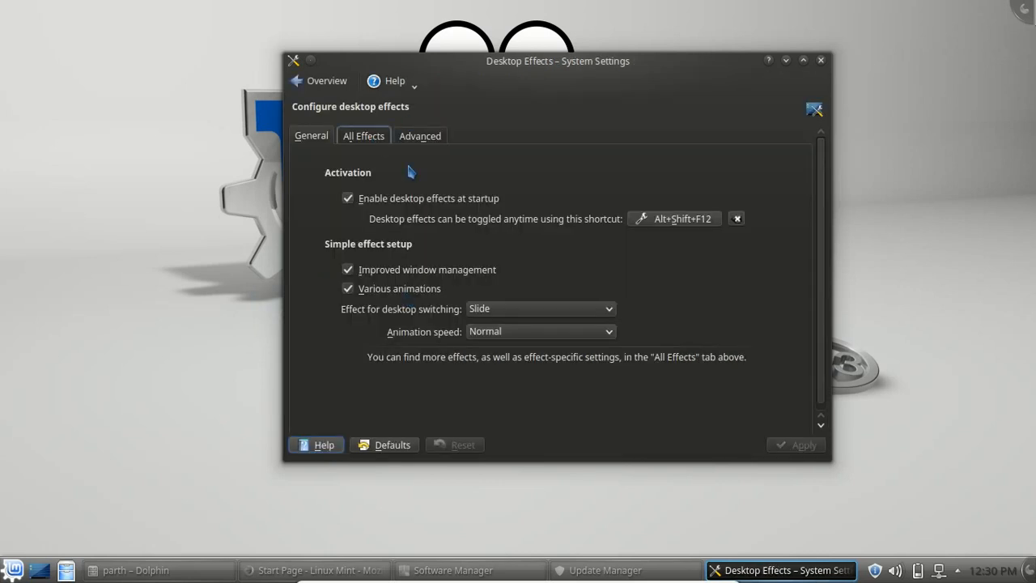
left_click(363, 135)
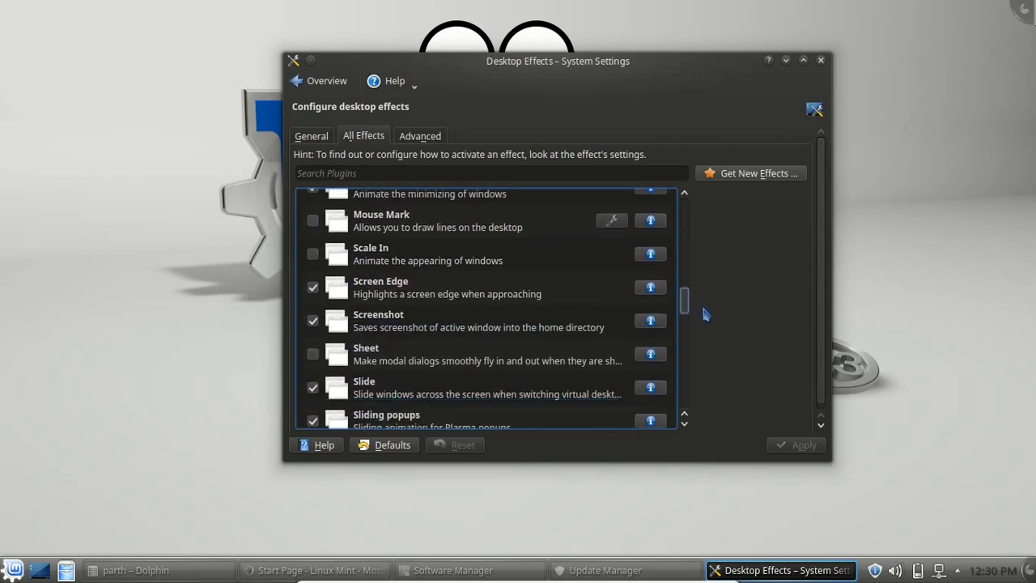
scroll("down", 3)
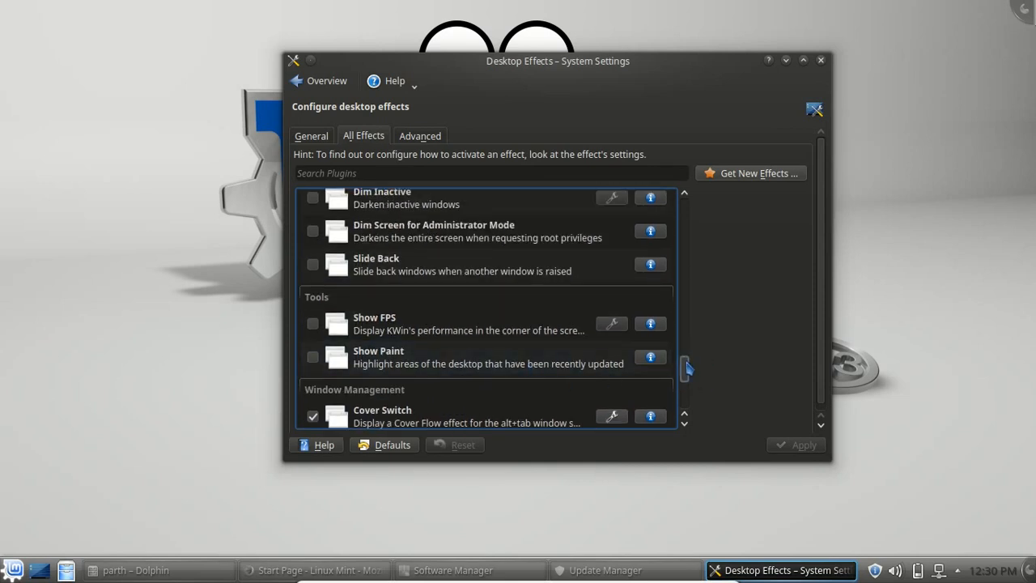
scroll("down", 3)
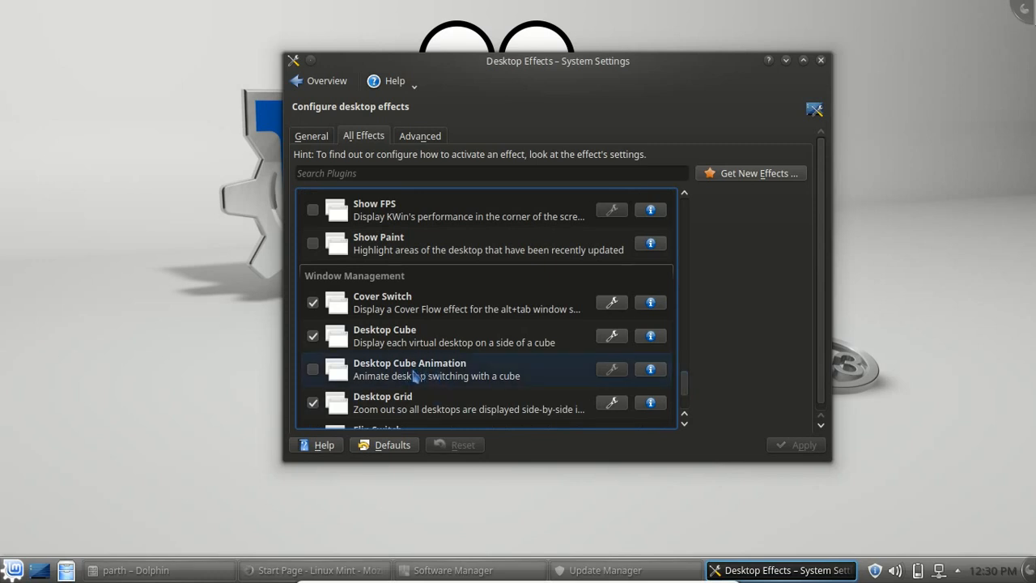
- Toggle Desktop Cube Animation on and off, then close System Settings discarding changes
left_click(312, 370)
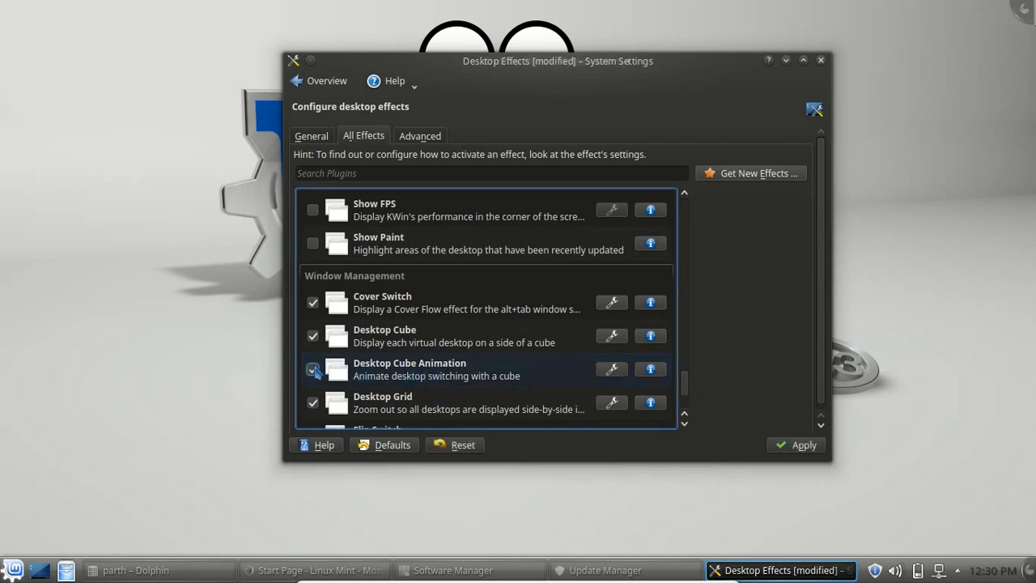
left_click(313, 369)
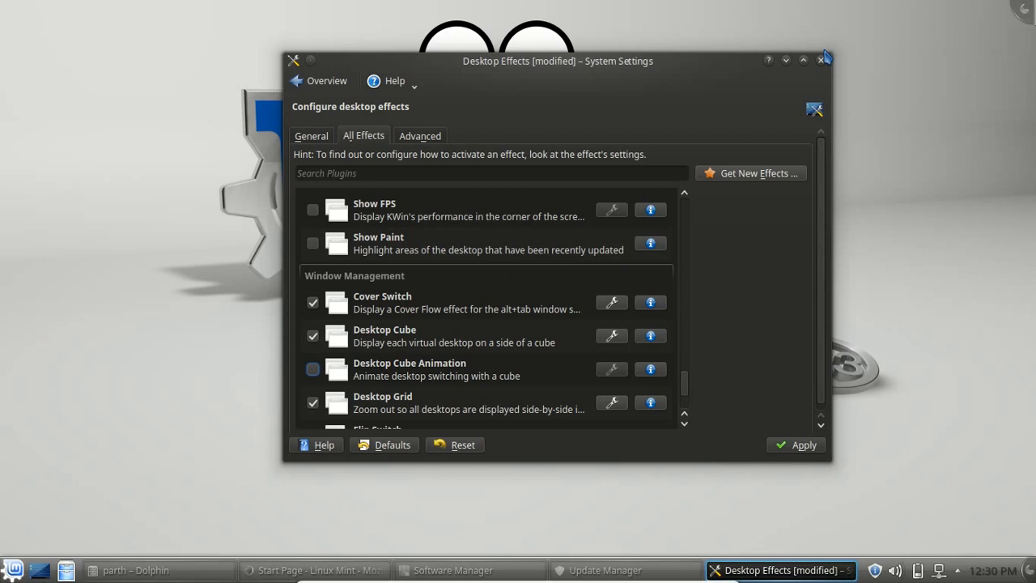
left_click(822, 61)
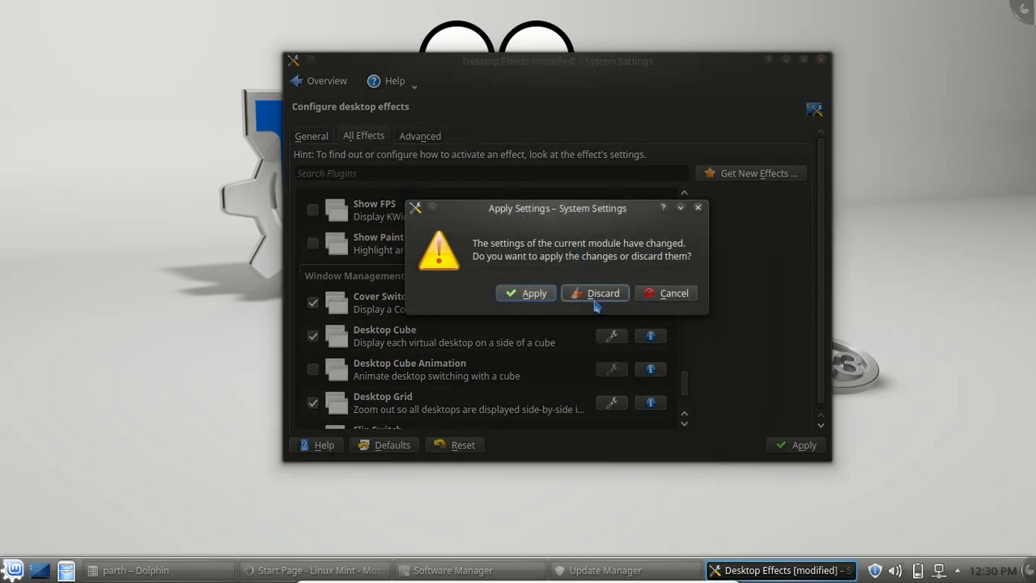
left_click(595, 293)
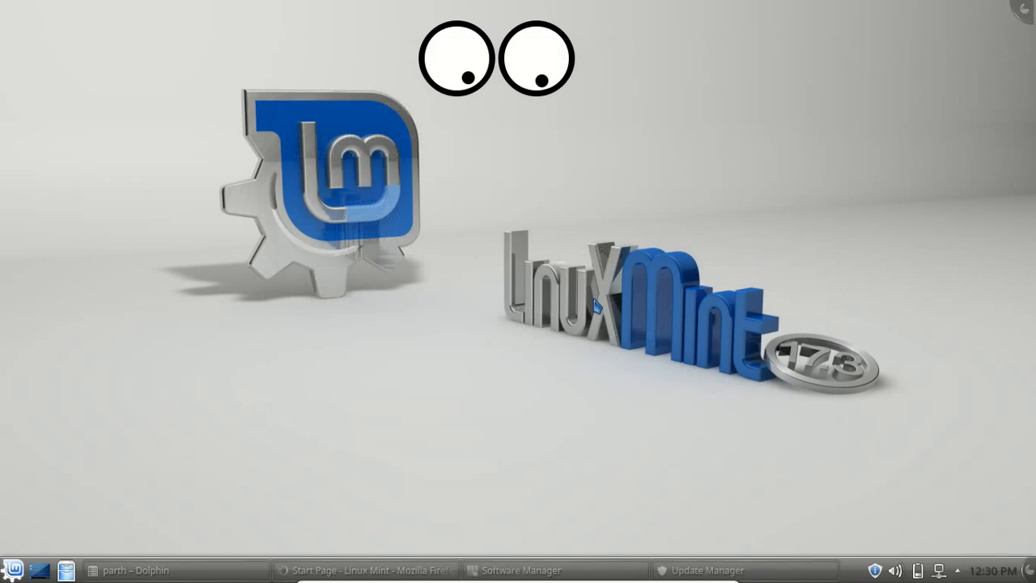